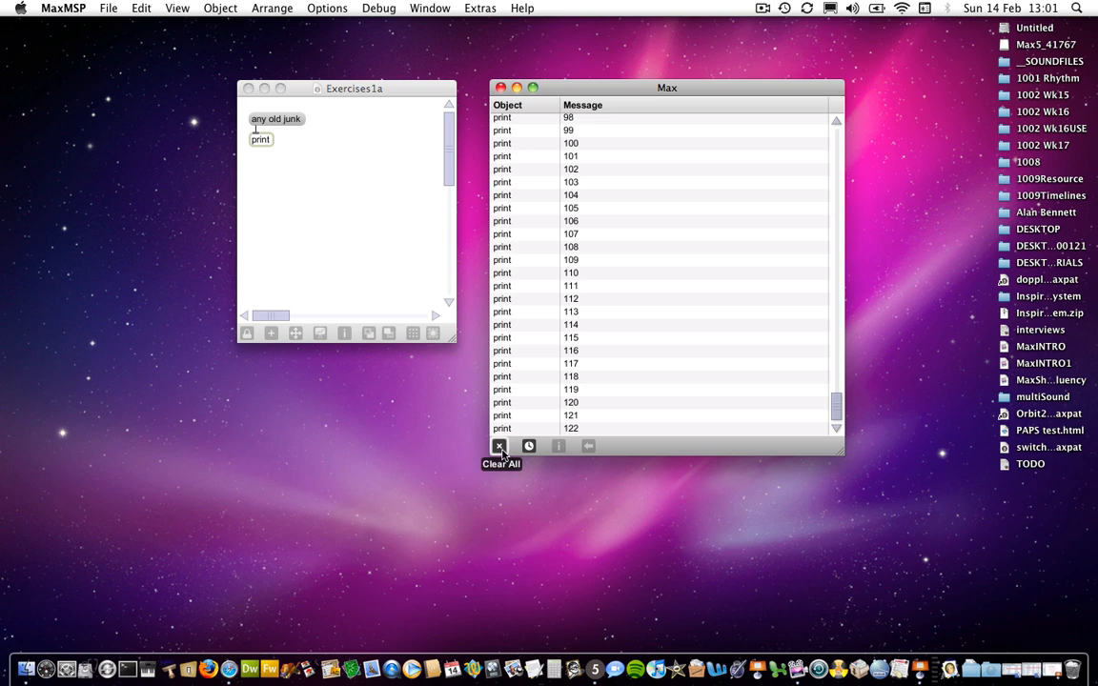
mouse_move(503, 456)
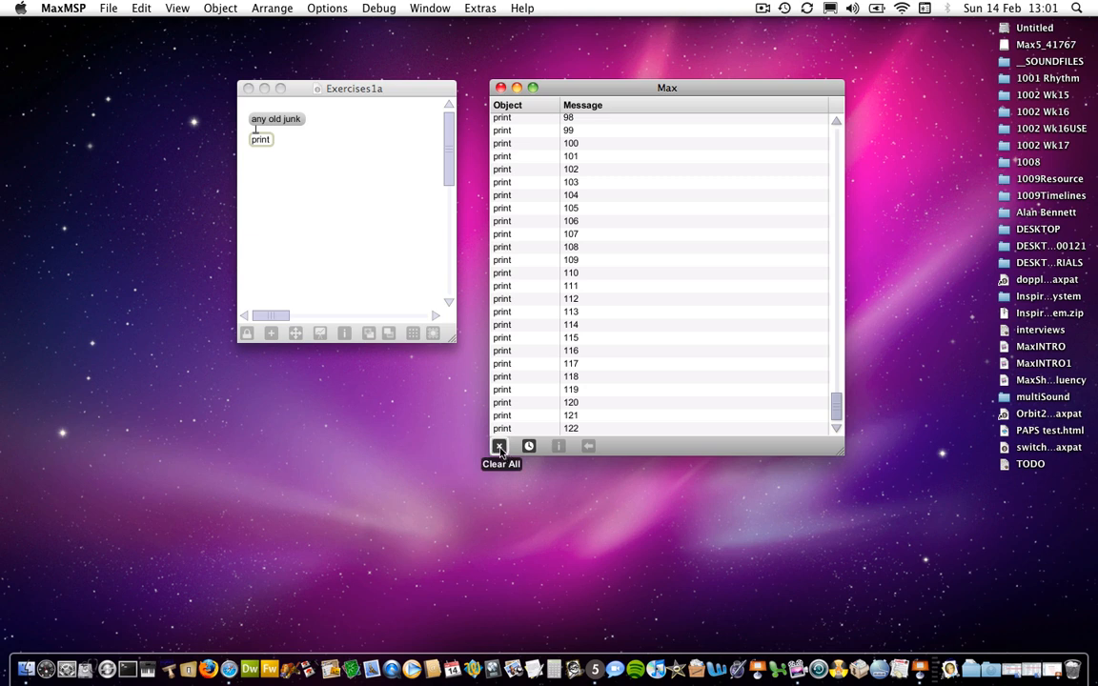
Step: Clear all numbered print messages from the console and arrange it beside the narrowed patch window
click(500, 447)
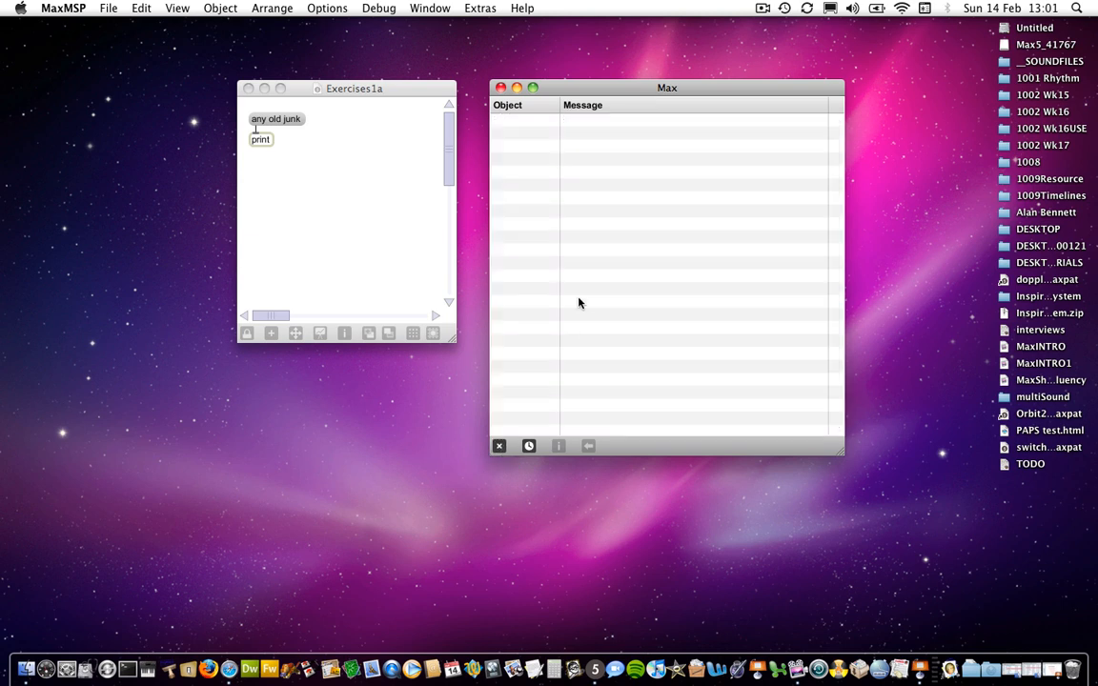
drag(668, 87, 755, 88)
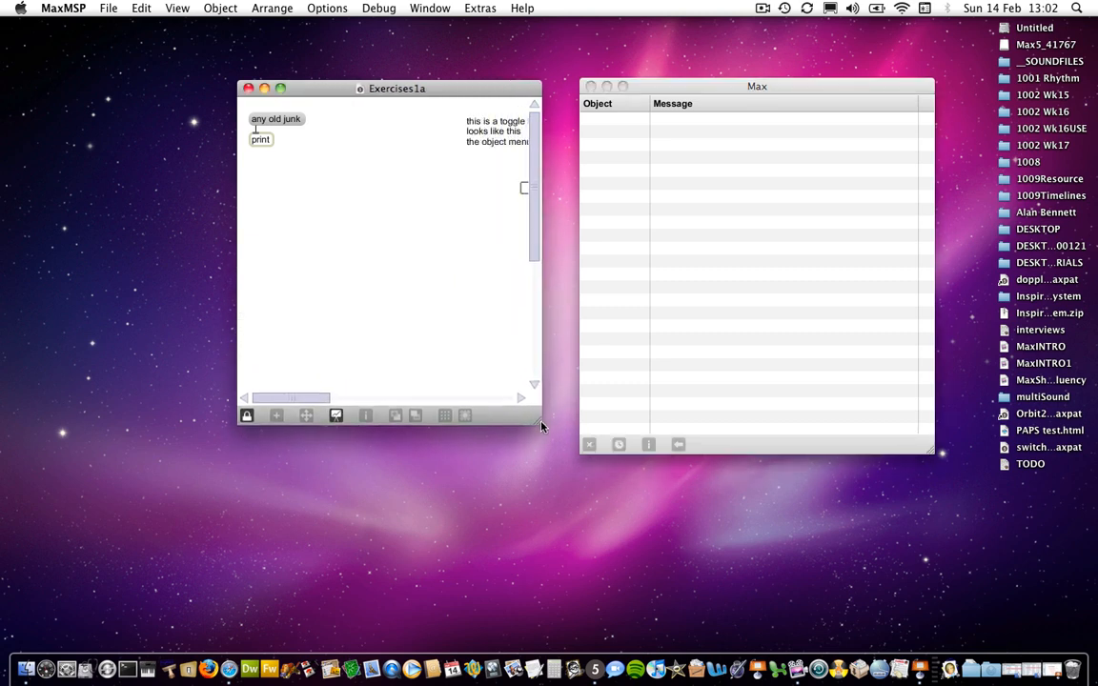
drag(541, 427, 473, 430)
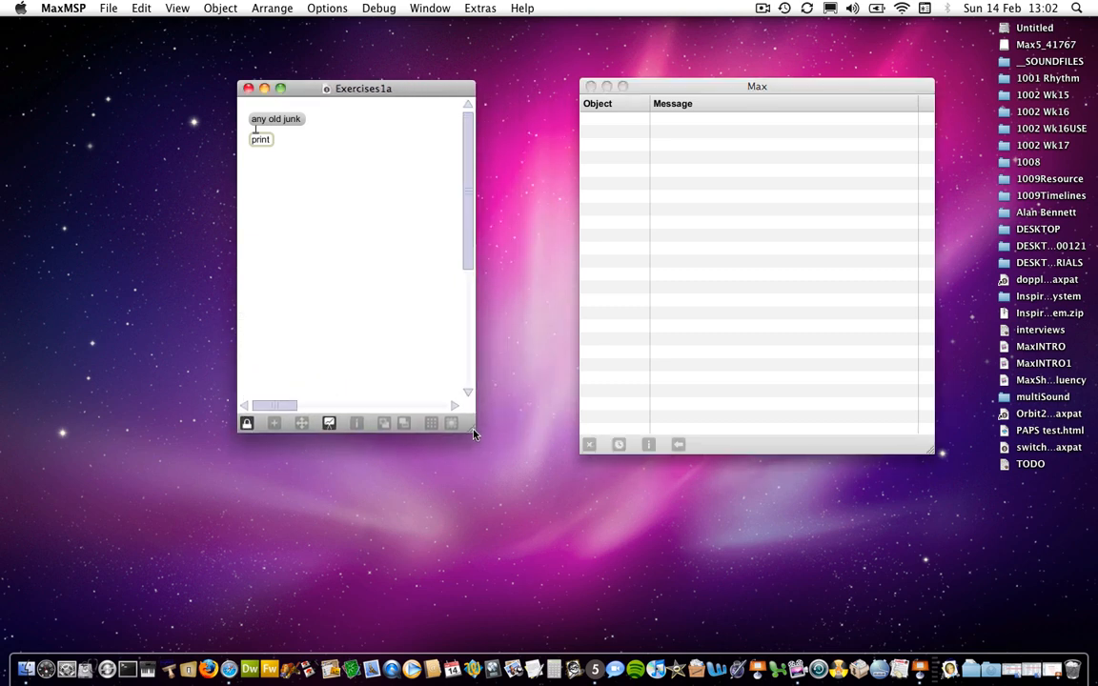
mouse_move(324, 206)
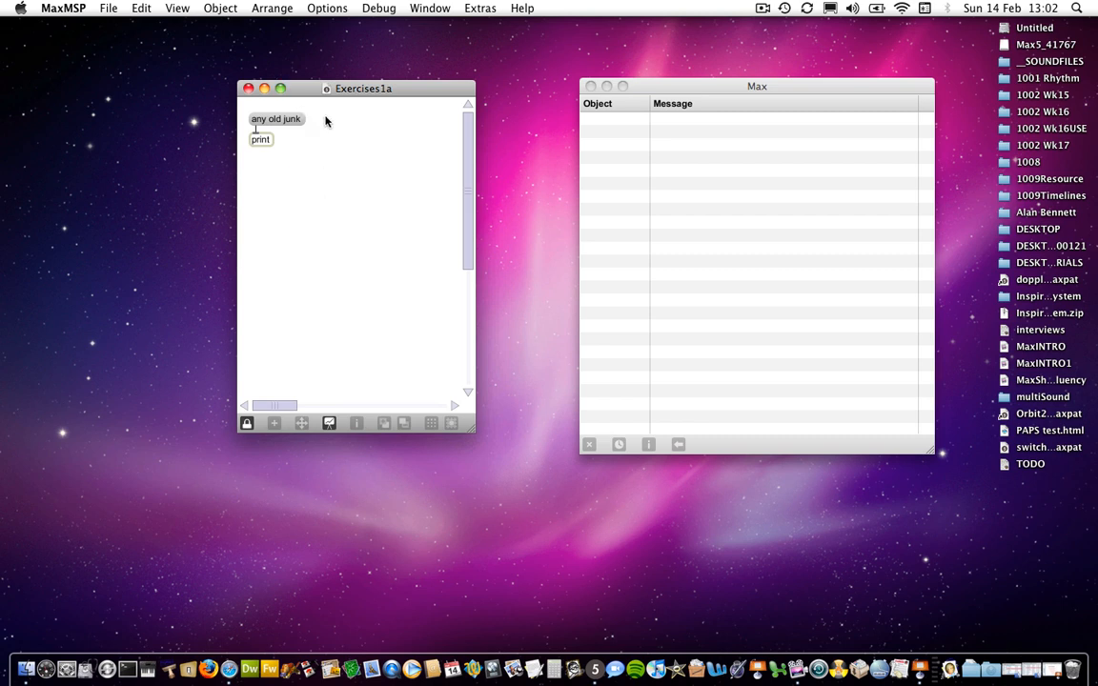
mouse_move(276, 141)
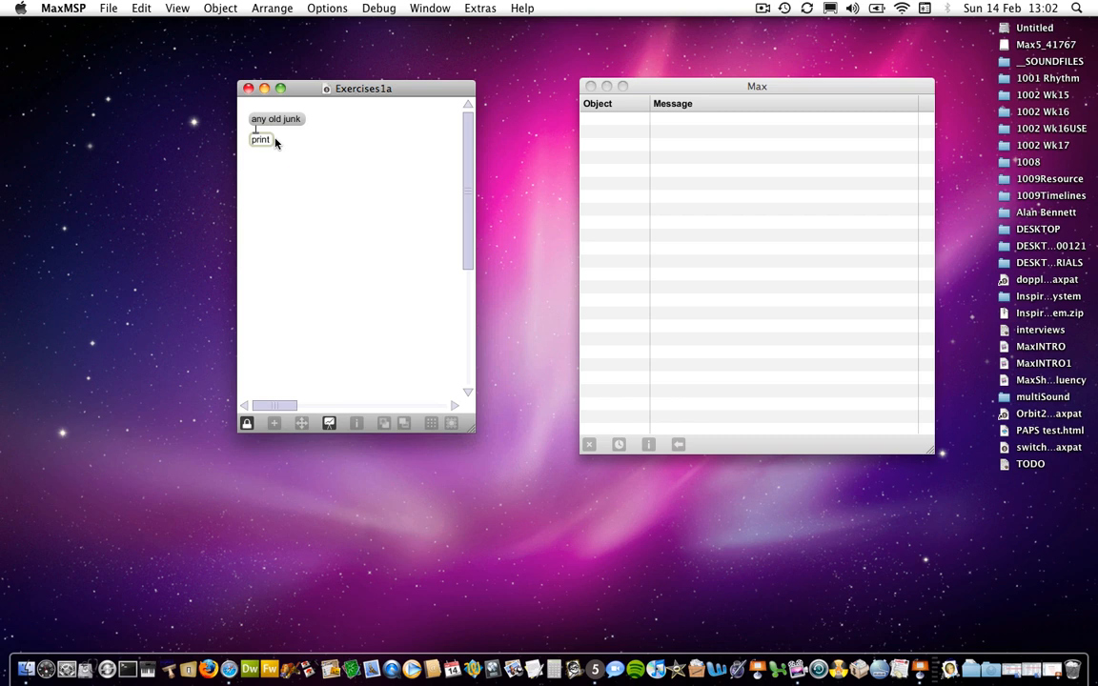
mouse_move(279, 144)
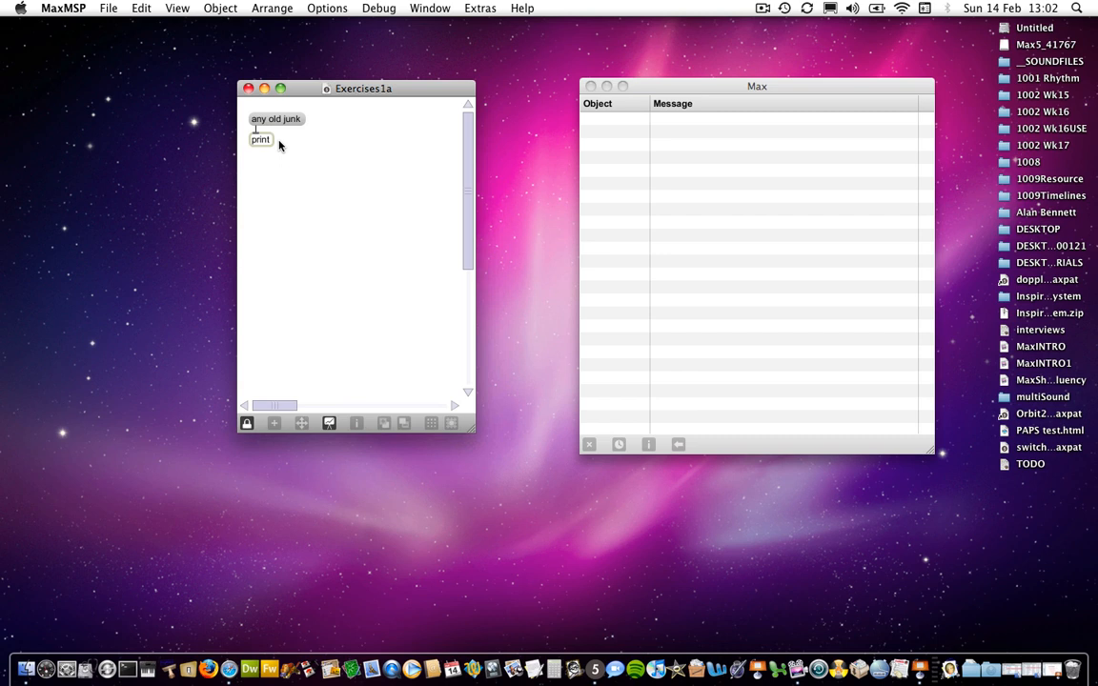
mouse_move(286, 122)
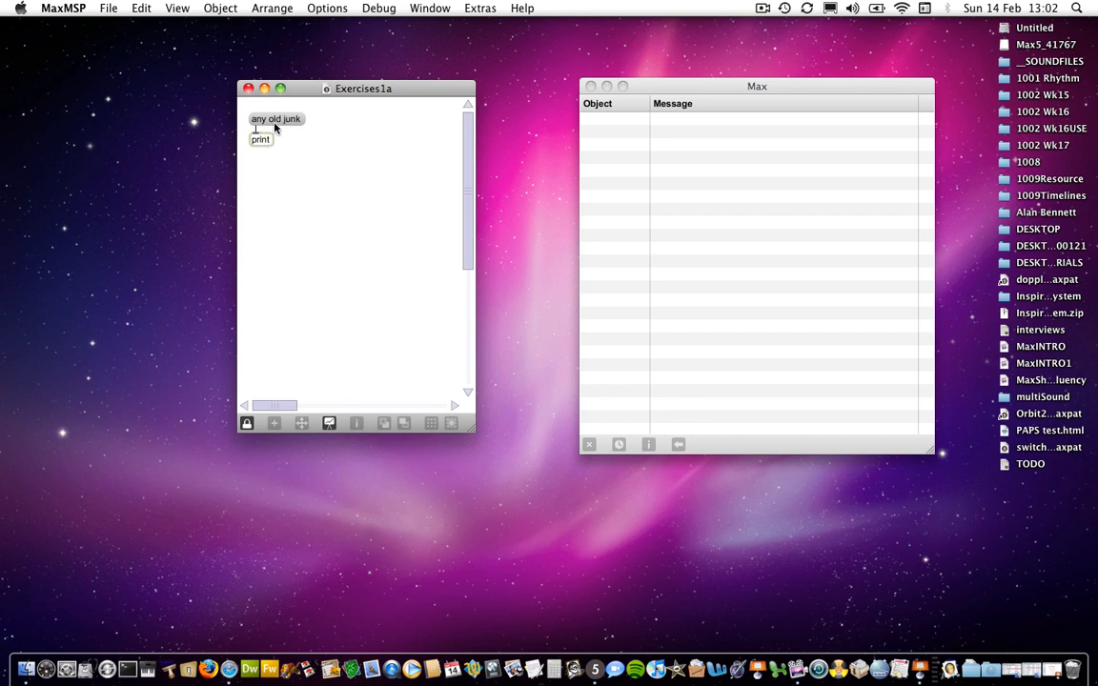
mouse_move(264, 149)
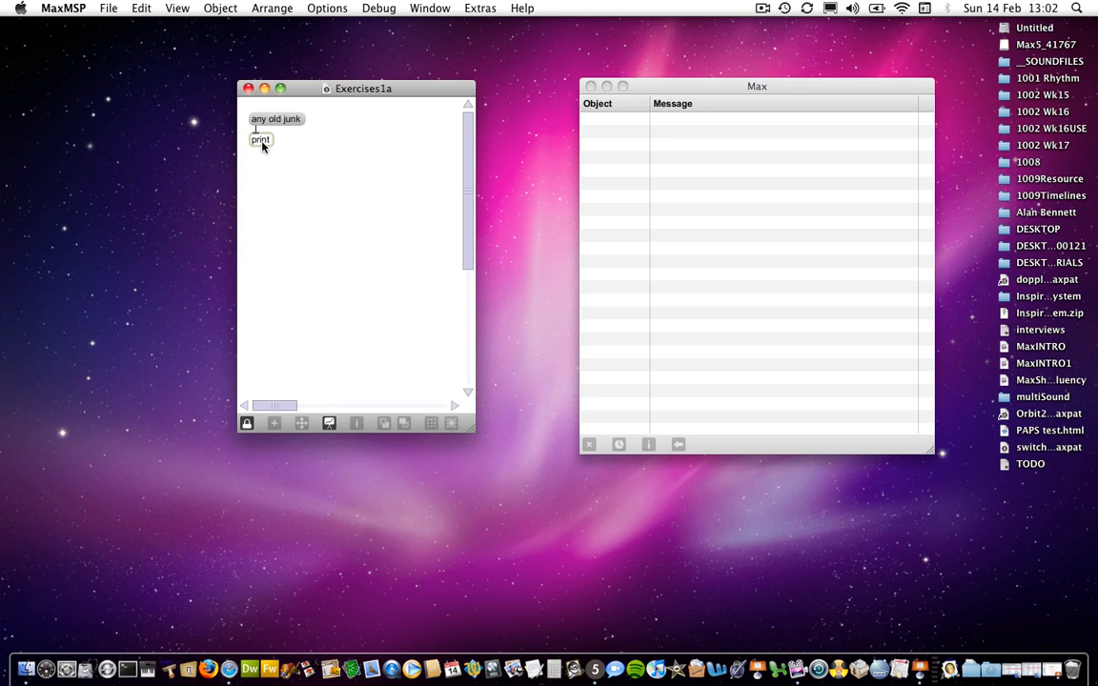
mouse_move(299, 150)
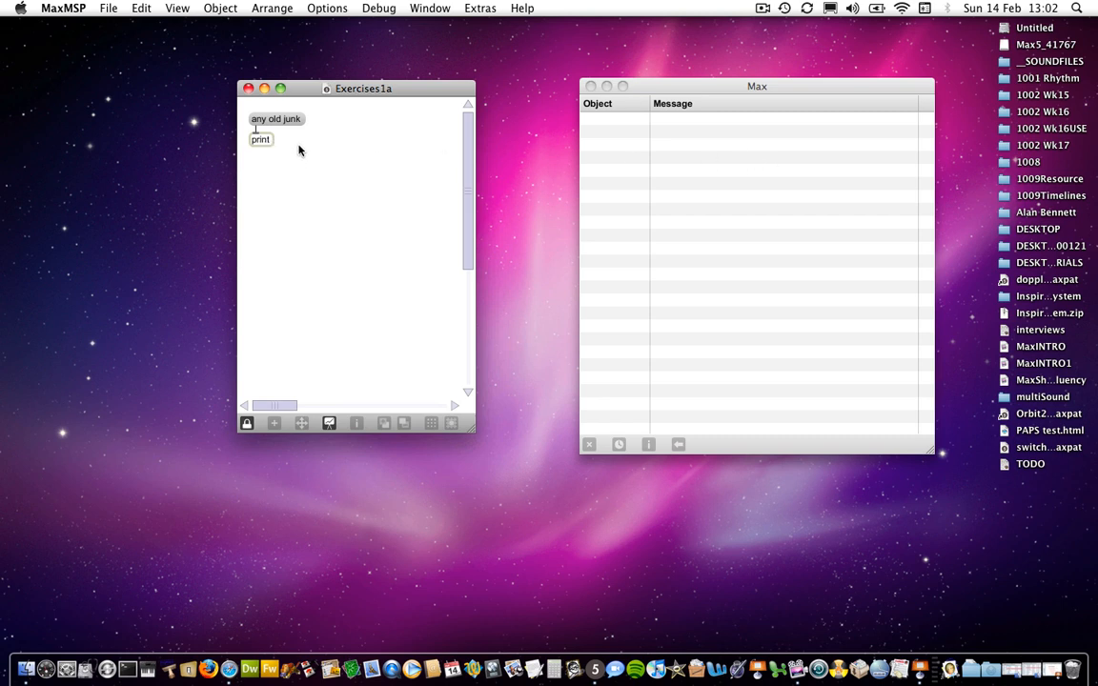
mouse_move(289, 122)
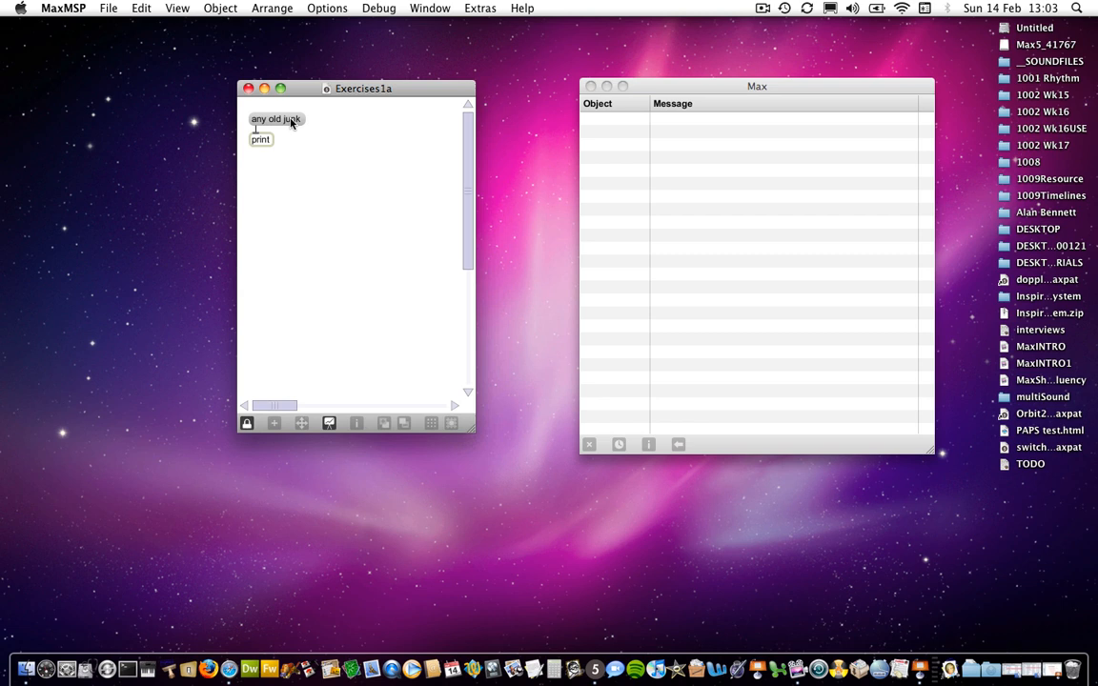
mouse_move(271, 125)
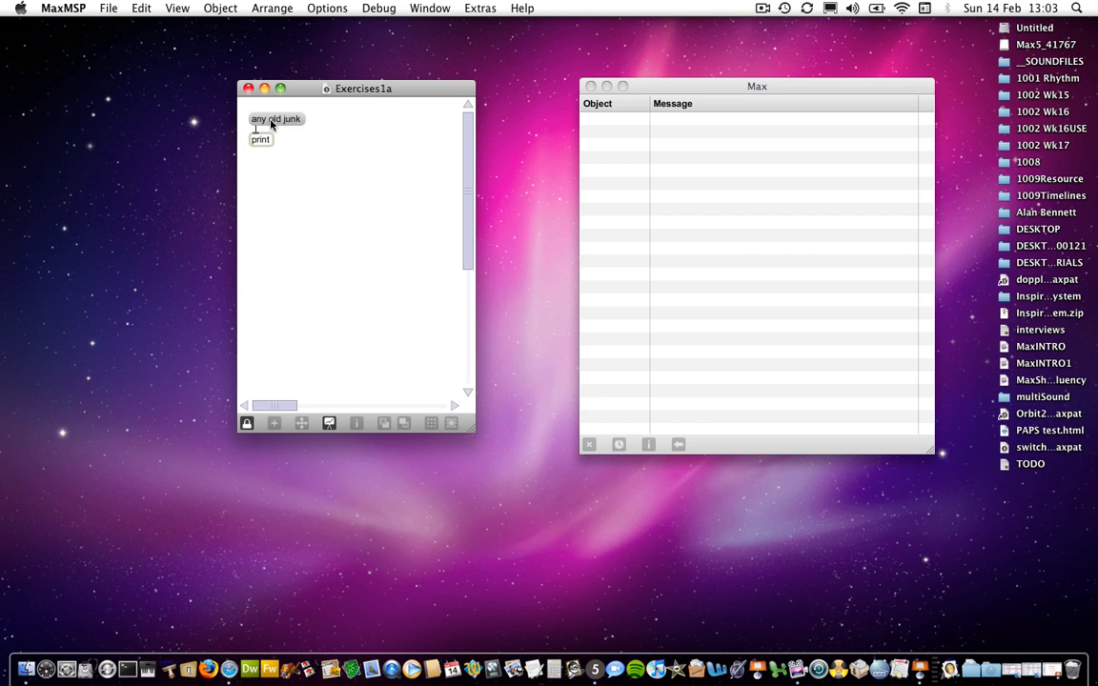
mouse_move(281, 126)
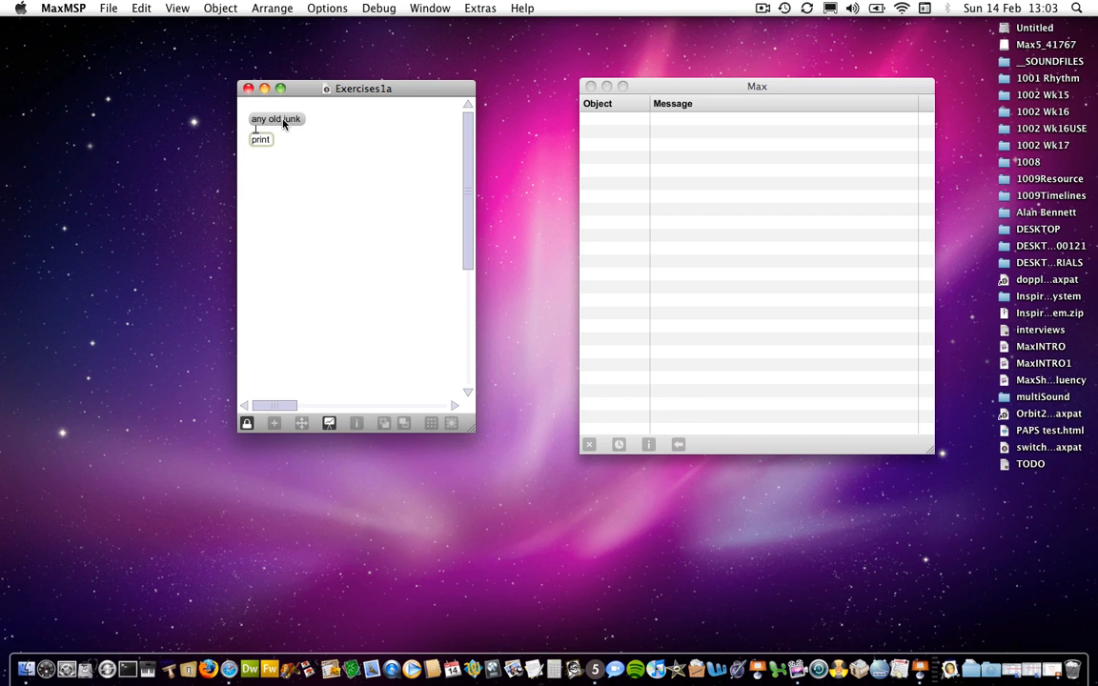
Step: Send 'any old junk' to print repeatedly, then scroll toward the toggle and metro section
click(277, 118)
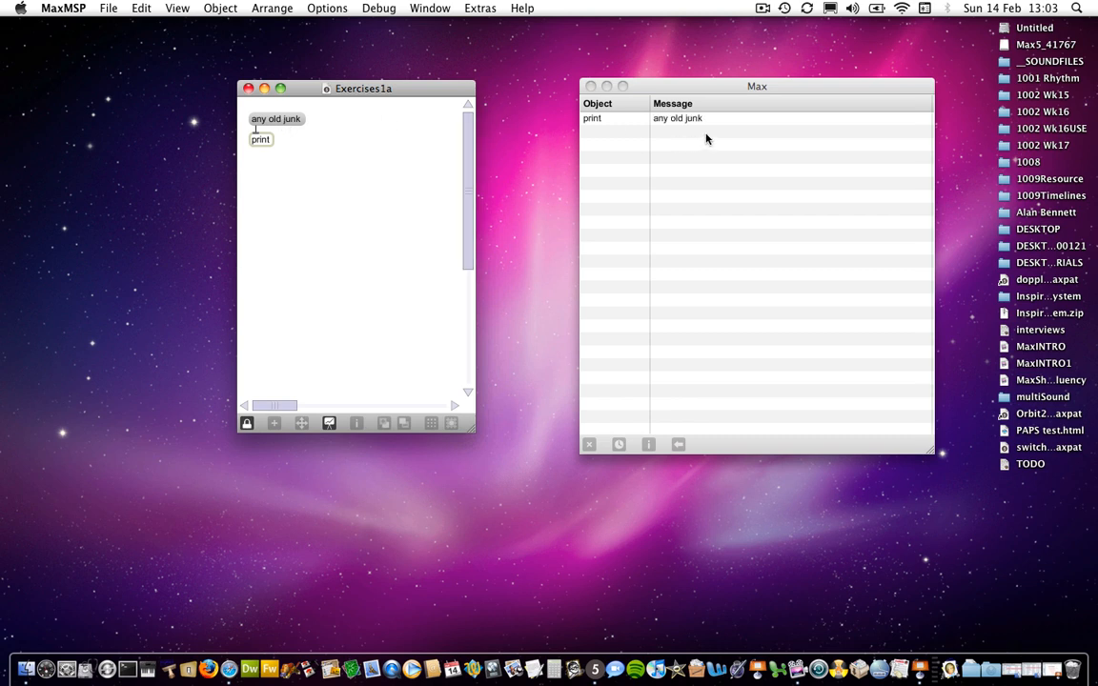
mouse_move(682, 122)
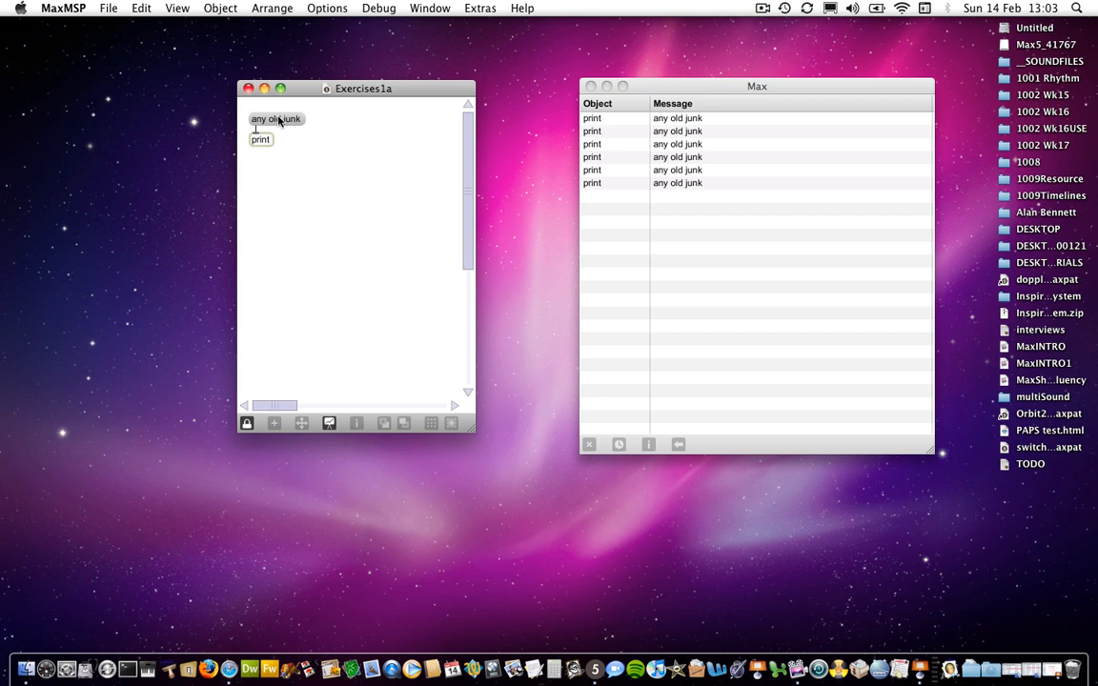
mouse_move(271, 315)
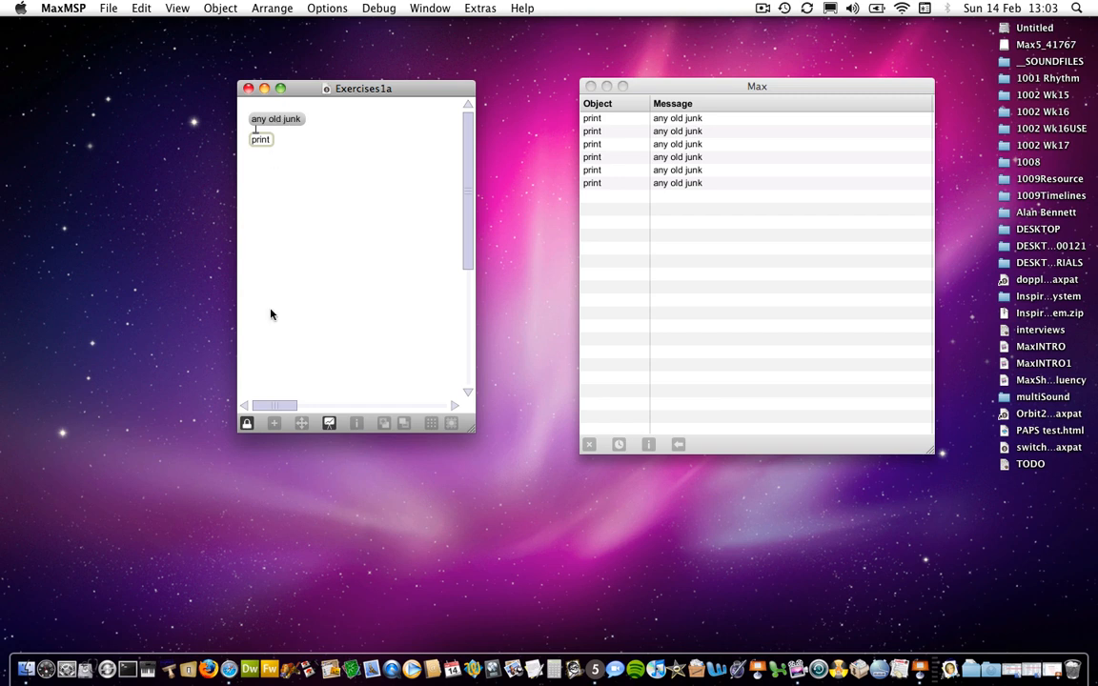
drag(276, 407, 296, 406)
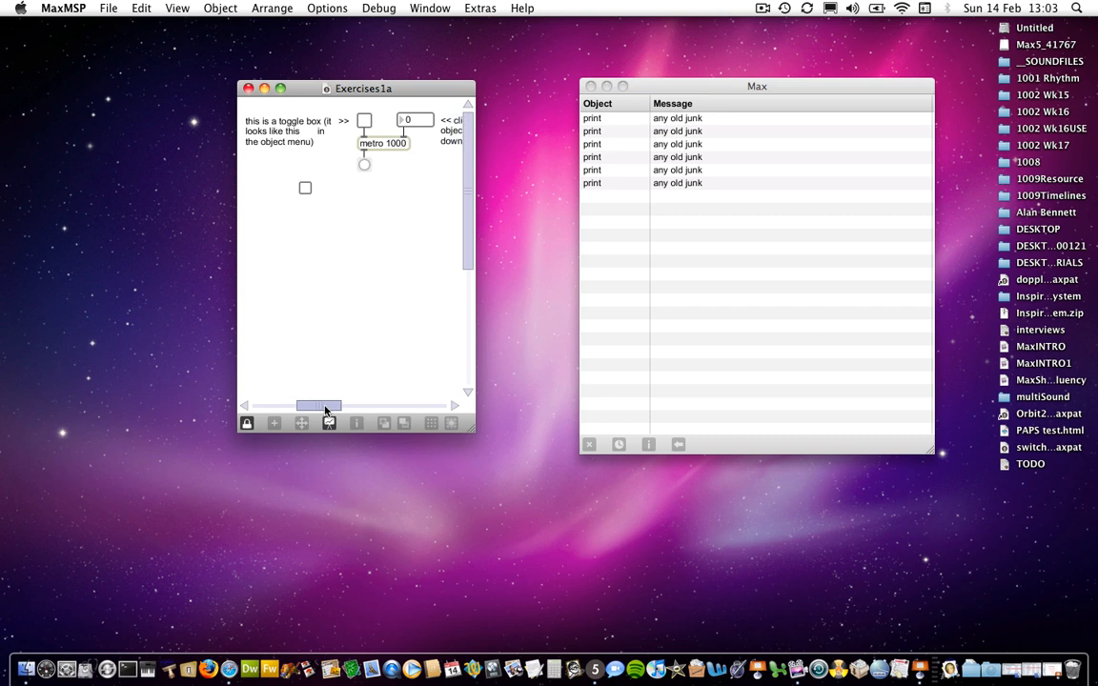
Step: Widen the Exercises1a window so the toggle, metro 1000 and number-box notes are readable
drag(473, 431, 511, 430)
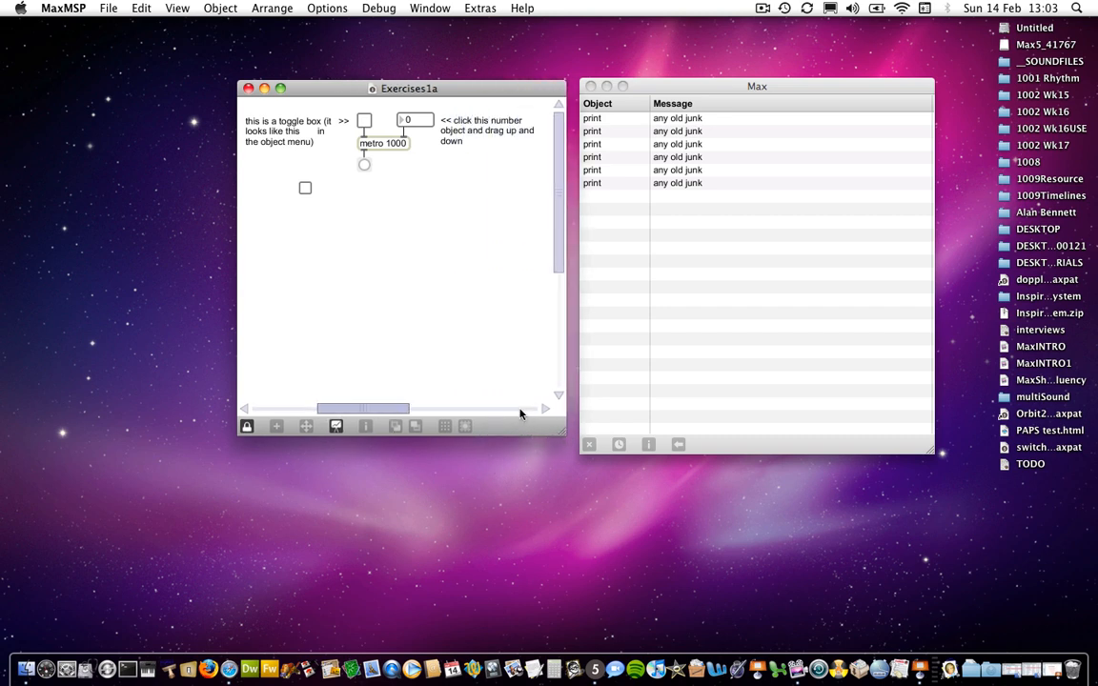
mouse_move(469, 311)
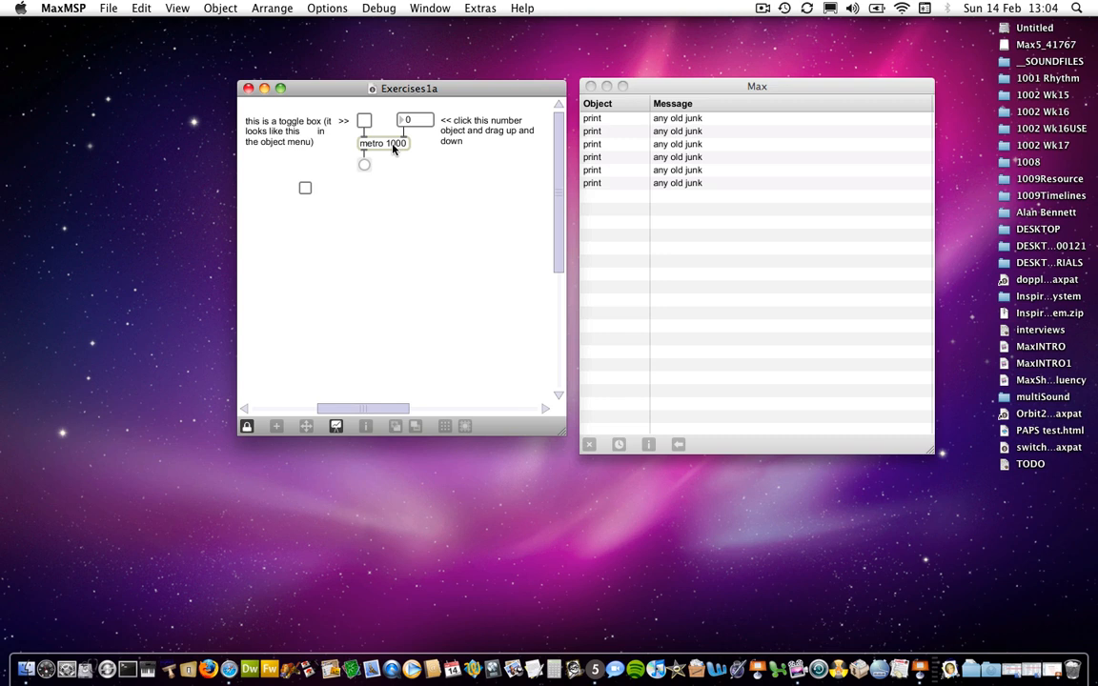
mouse_move(397, 175)
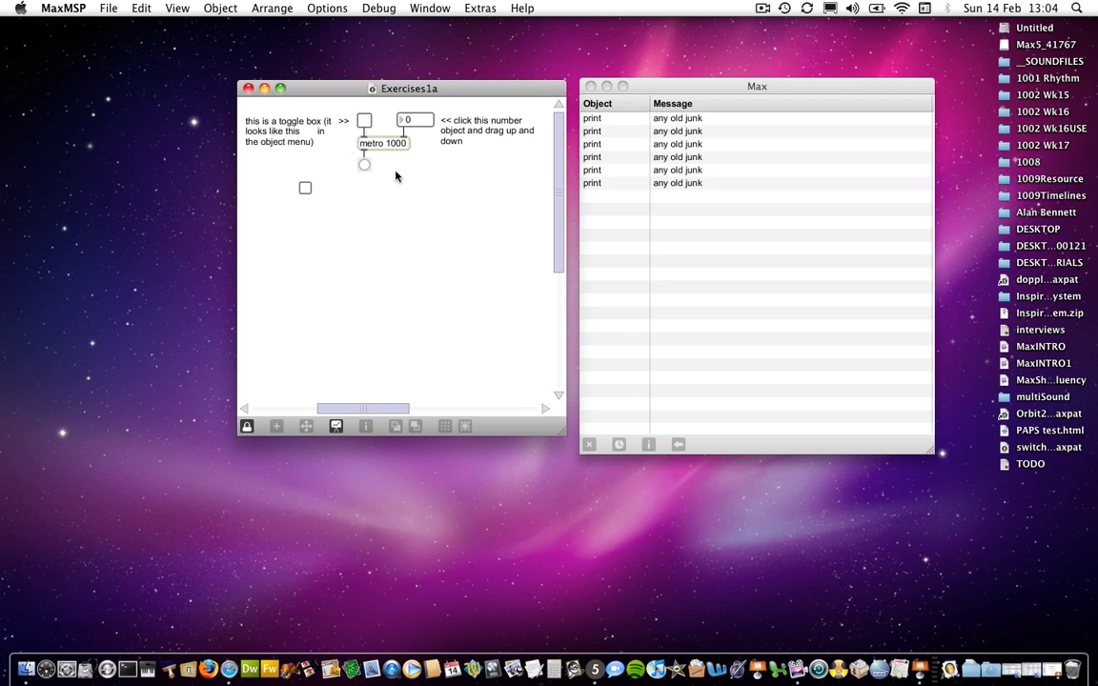
mouse_move(421, 137)
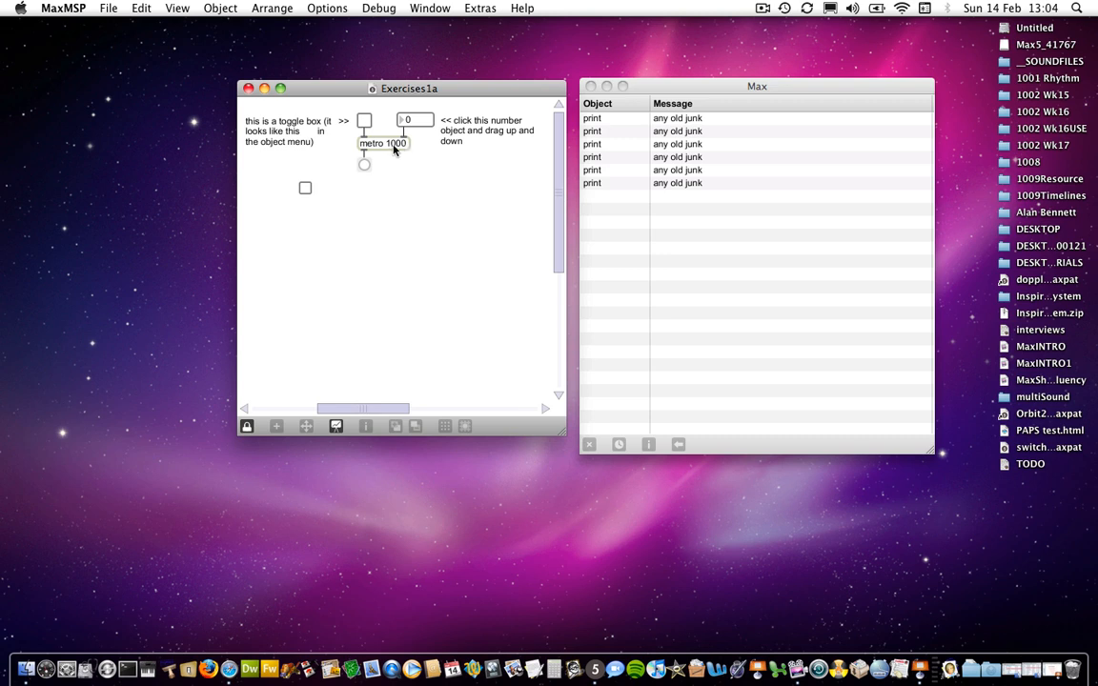
mouse_move(400, 149)
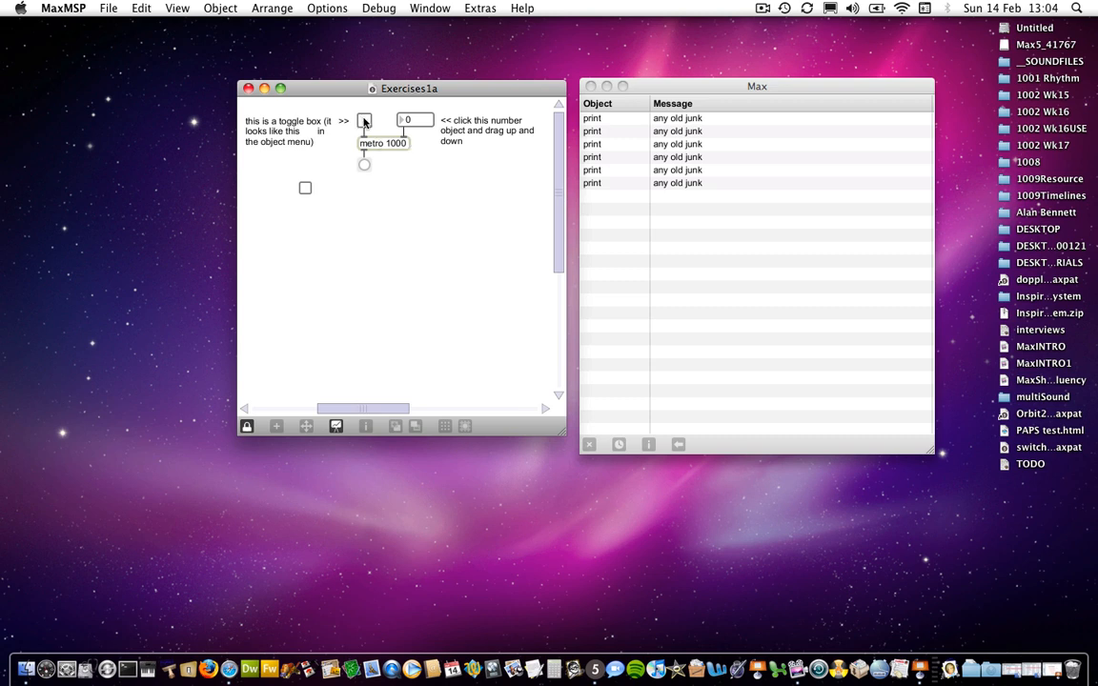
Step: Switch on the toggle above metro 1000 so the bang beneath it starts ticking
click(364, 120)
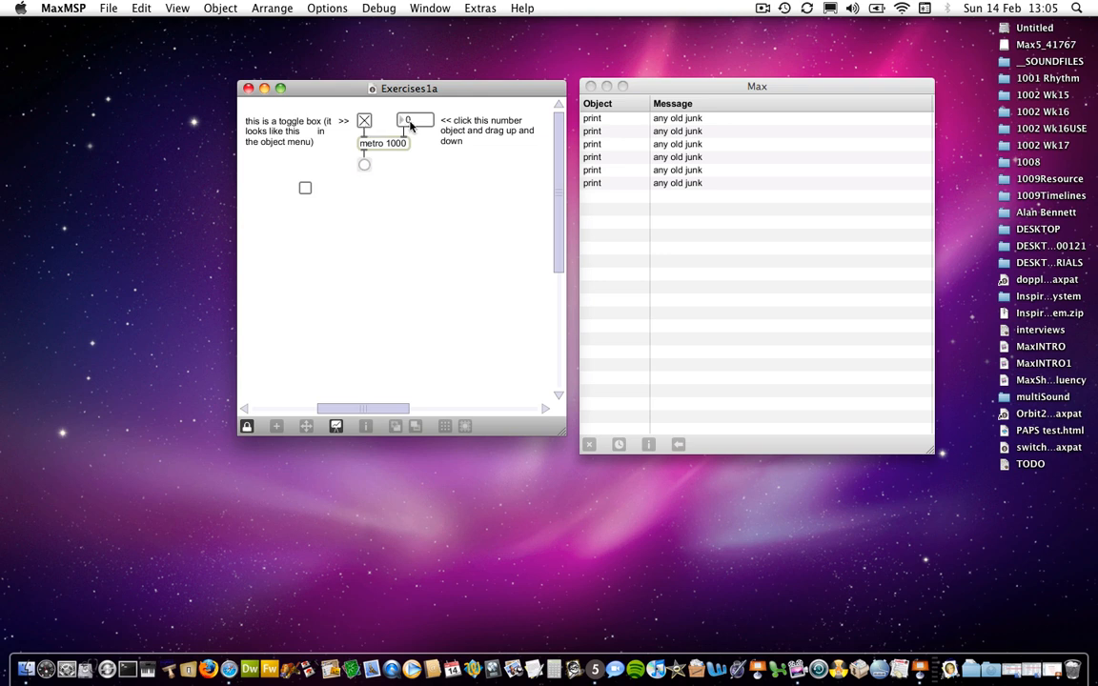
mouse_move(405, 131)
text(333)
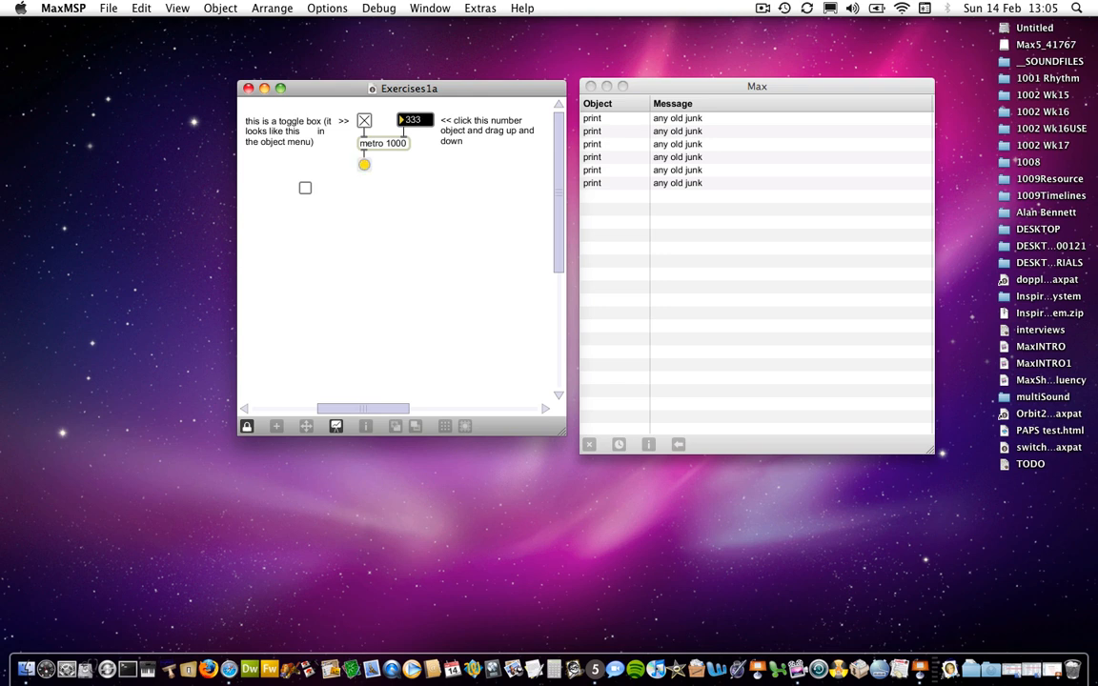
Step: Drag the number box through several metro intervals and leave it at 200
drag(412, 118, 412, 96)
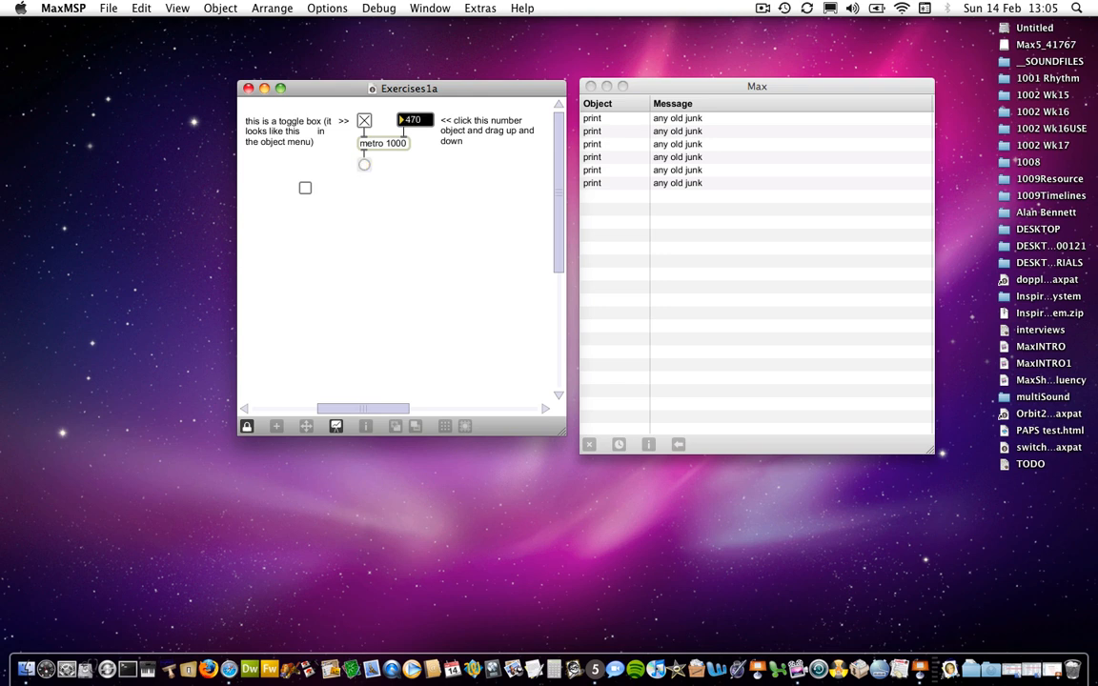
drag(412, 118, 412, 99)
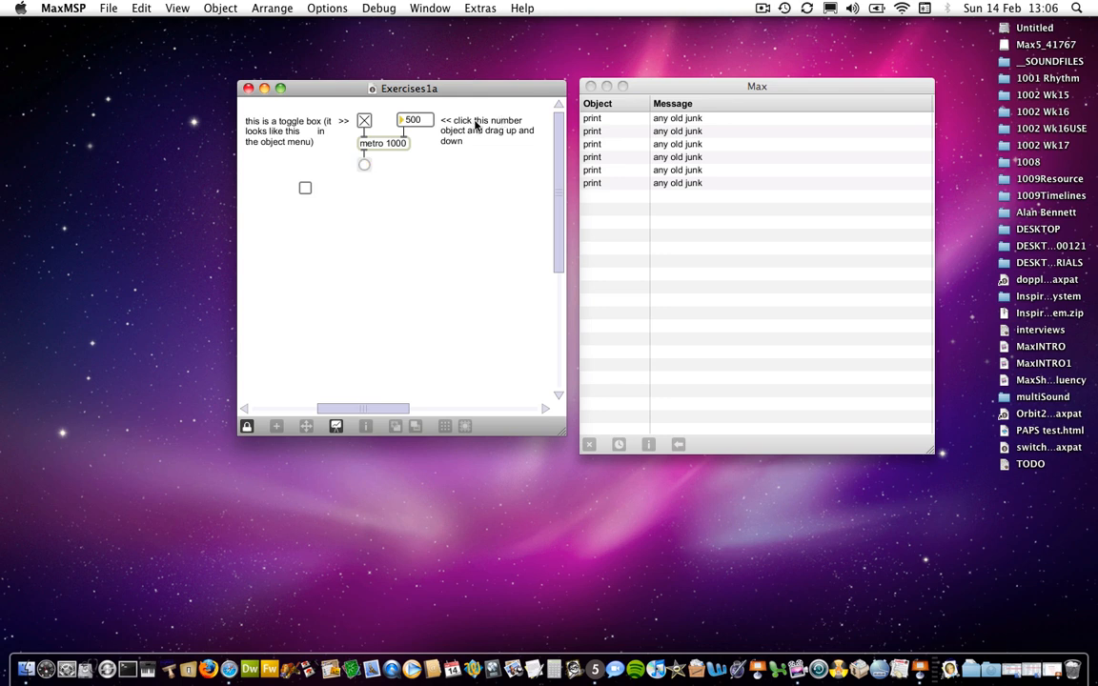
mouse_move(405, 138)
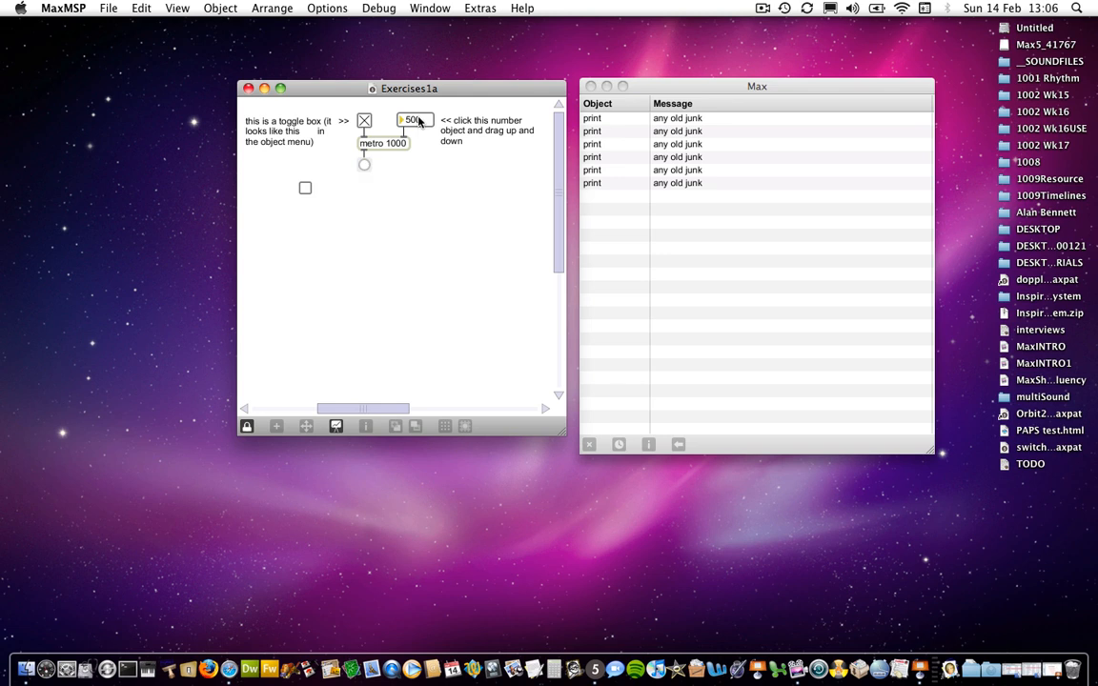
drag(412, 119, 411, 149)
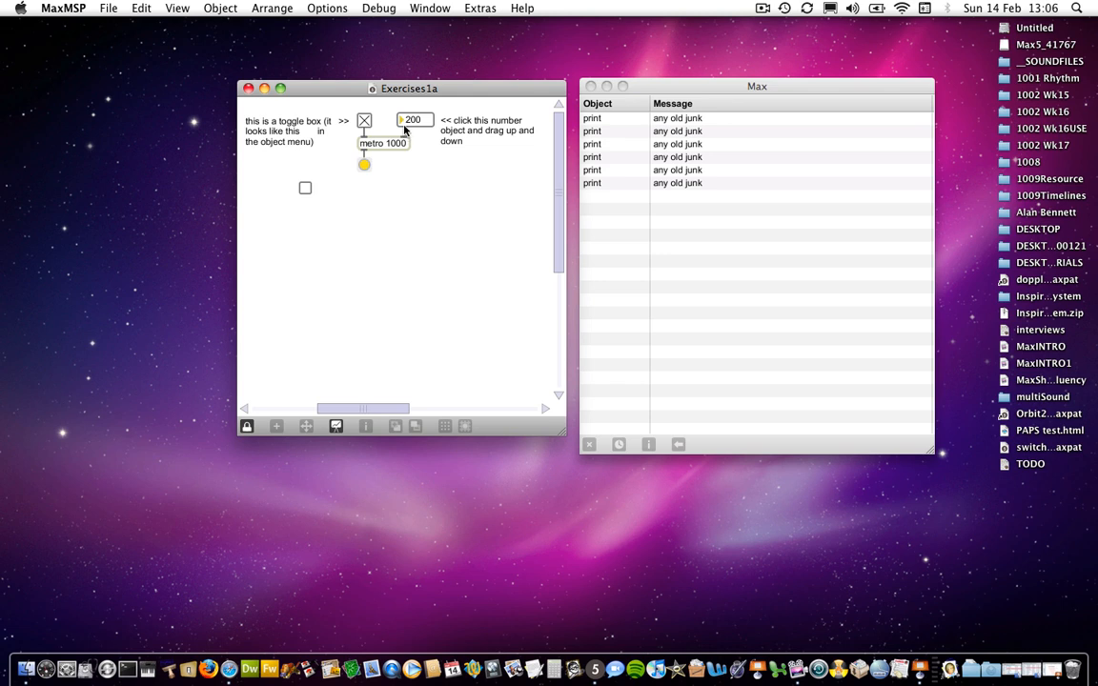
mouse_move(380, 143)
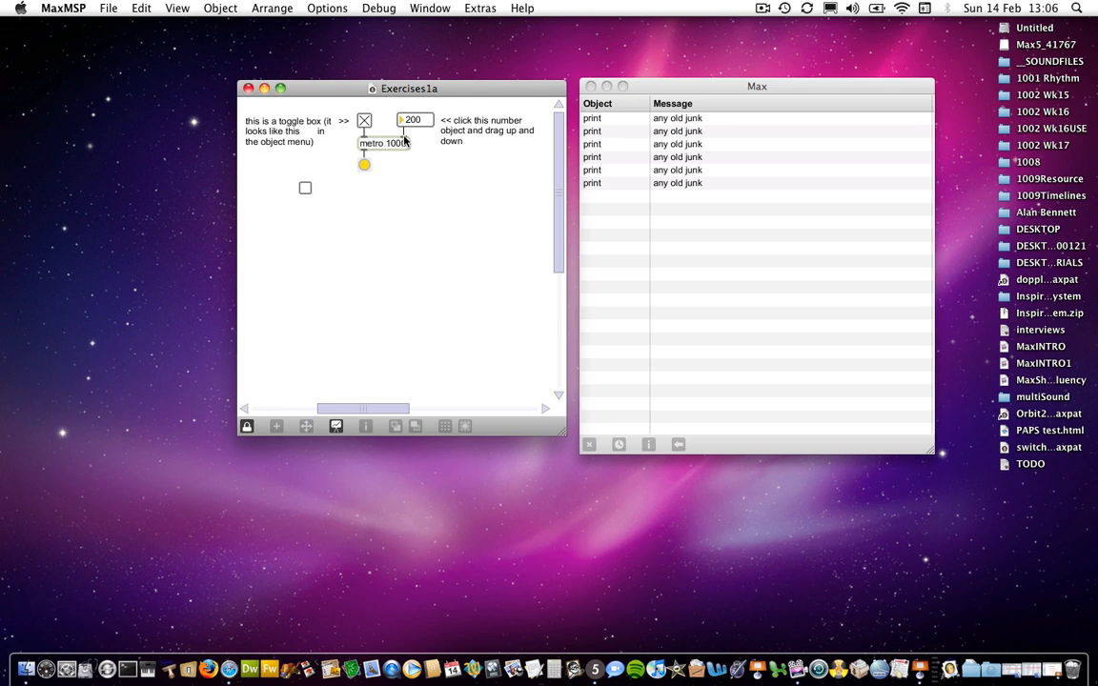
mouse_move(400, 141)
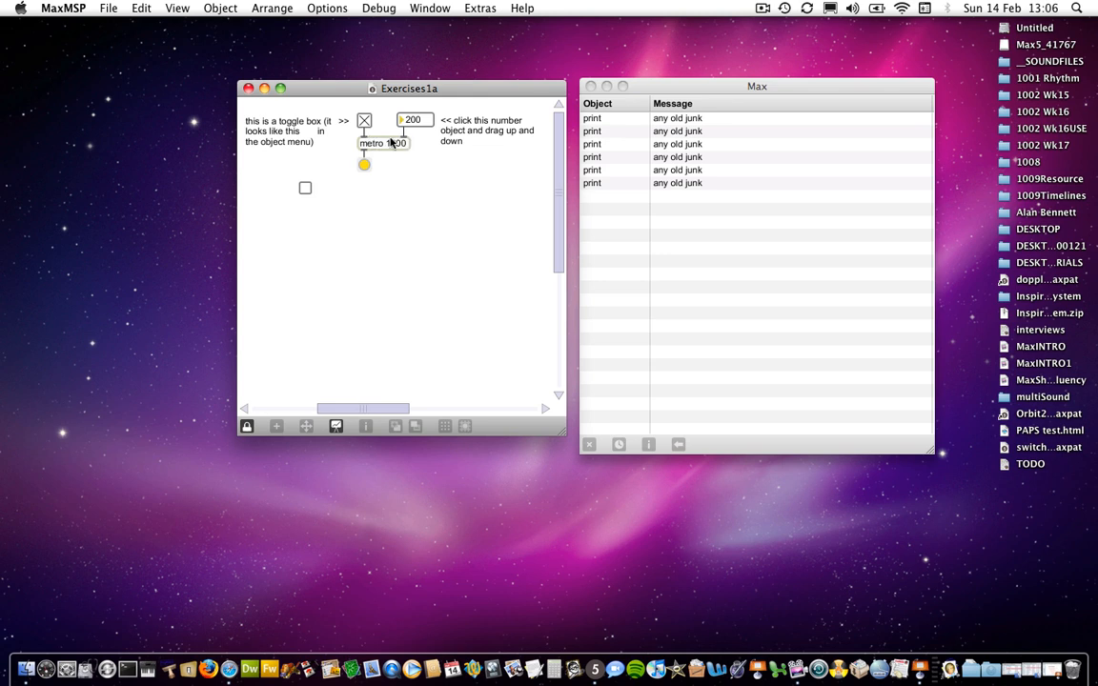
Step: Unlock the Exercises1a patch via the lock icon so it can be edited
click(246, 427)
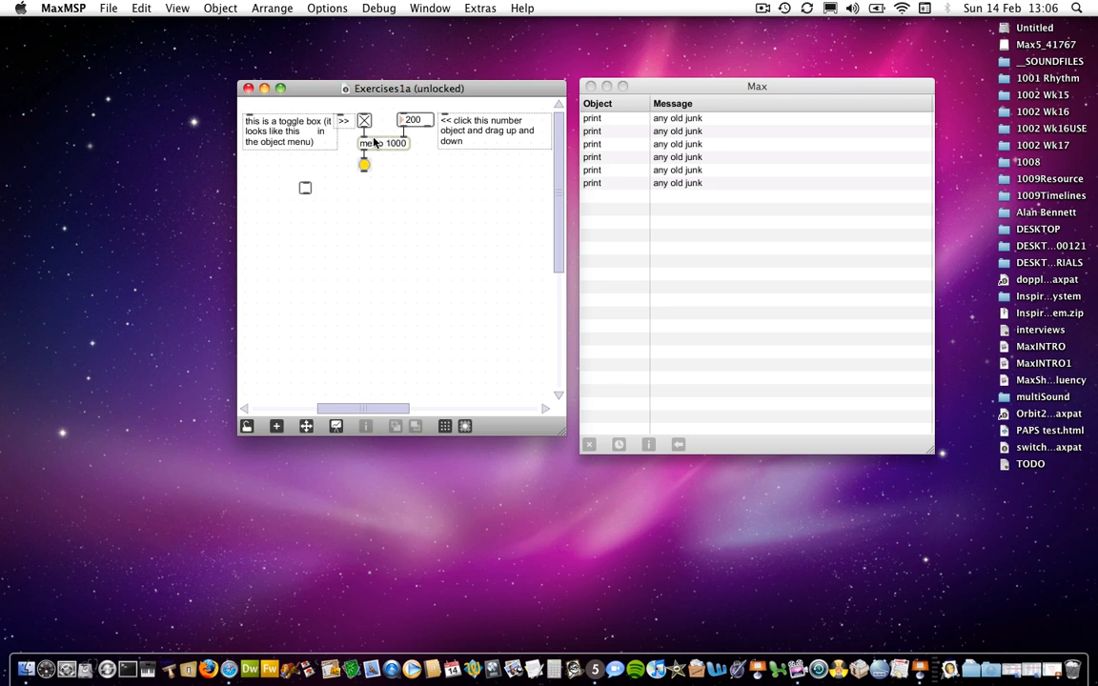
mouse_move(366, 133)
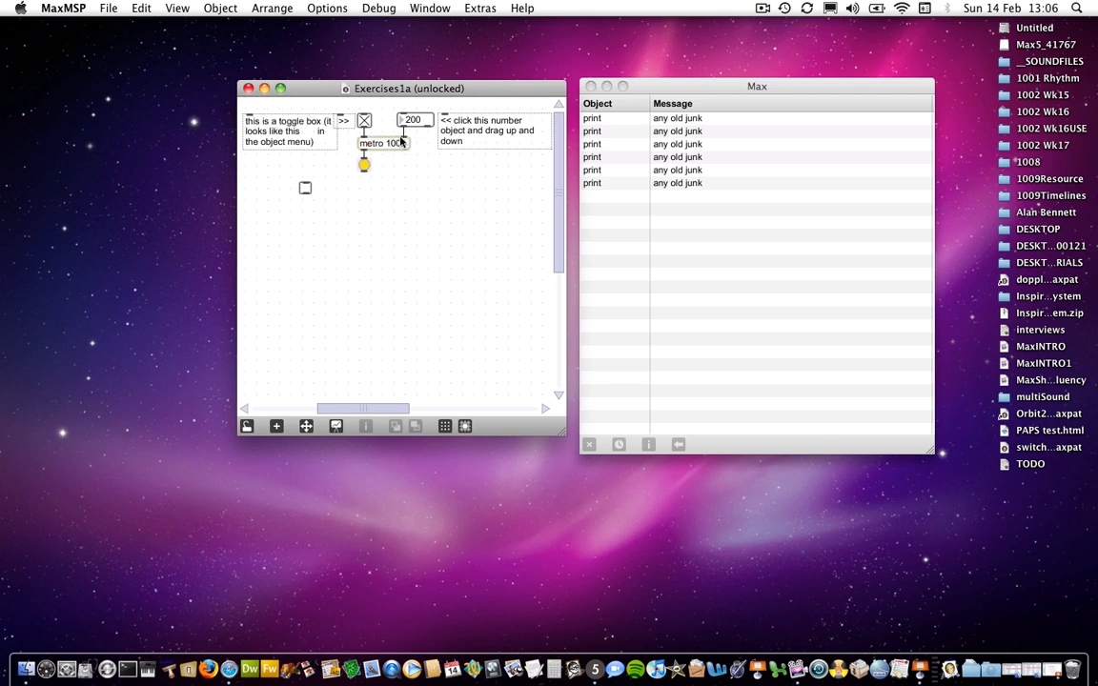
mouse_move(404, 141)
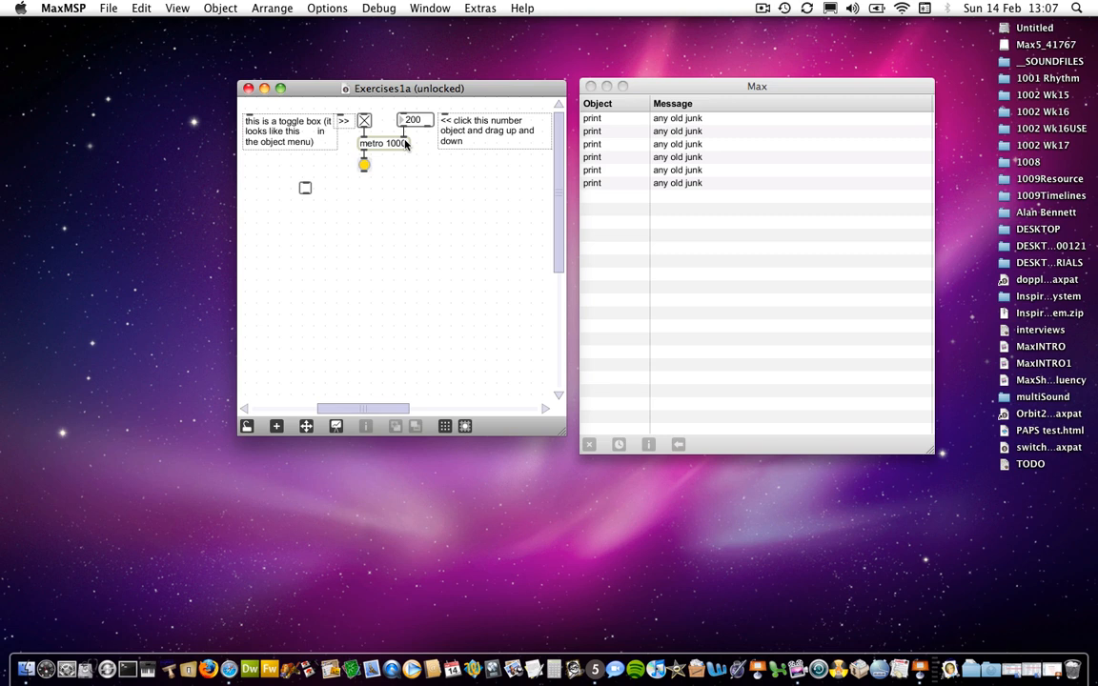
mouse_move(377, 149)
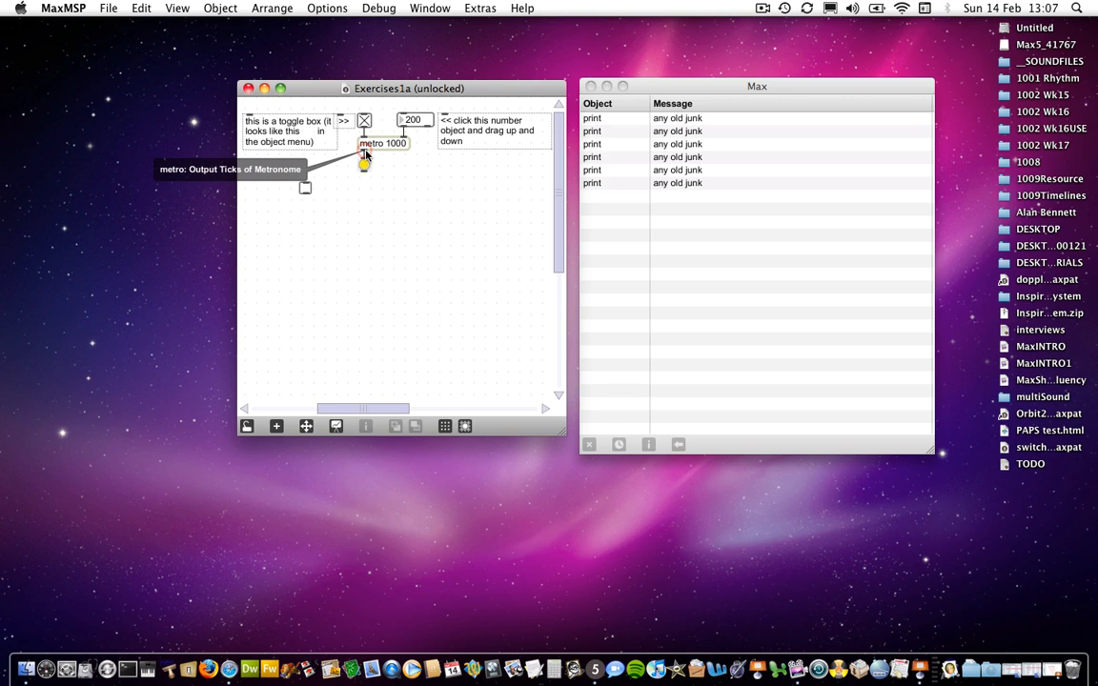
mouse_move(397, 179)
text(print)
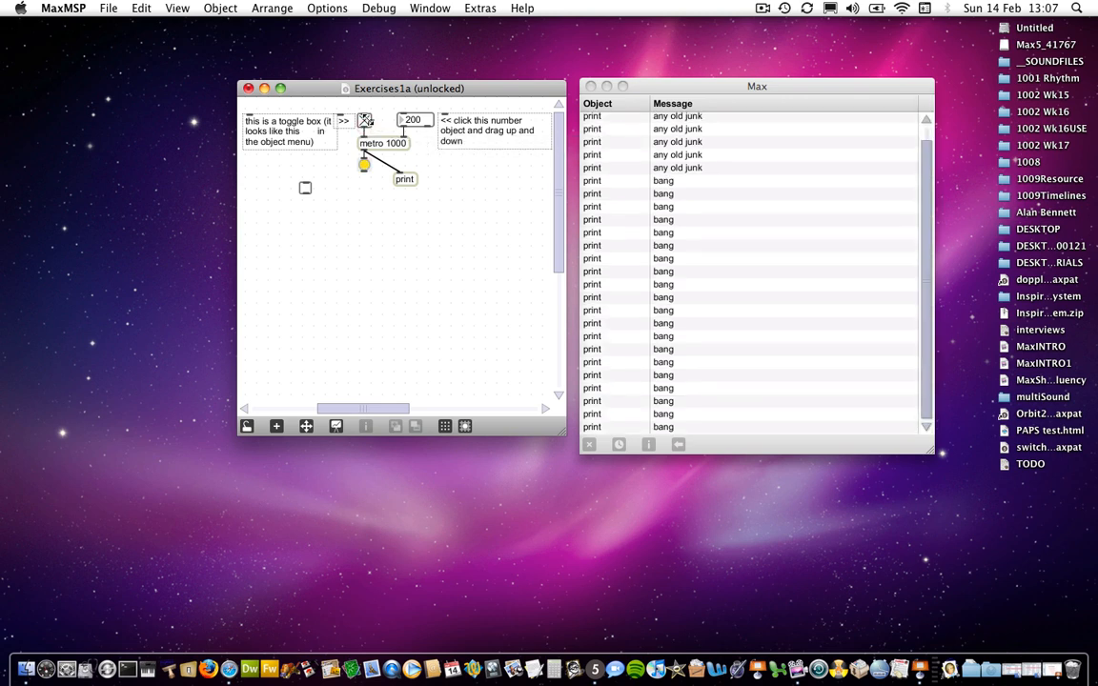
Step: Turn the toggle off to stop the metro's bang messages, then lock the patch again
click(364, 122)
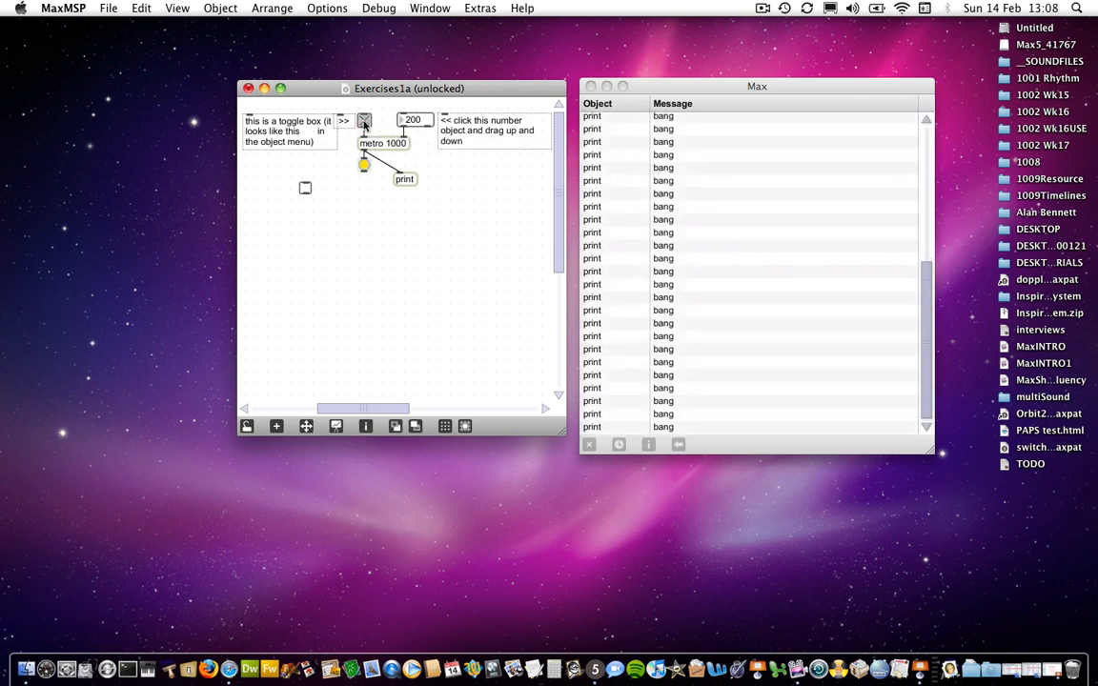
click(246, 428)
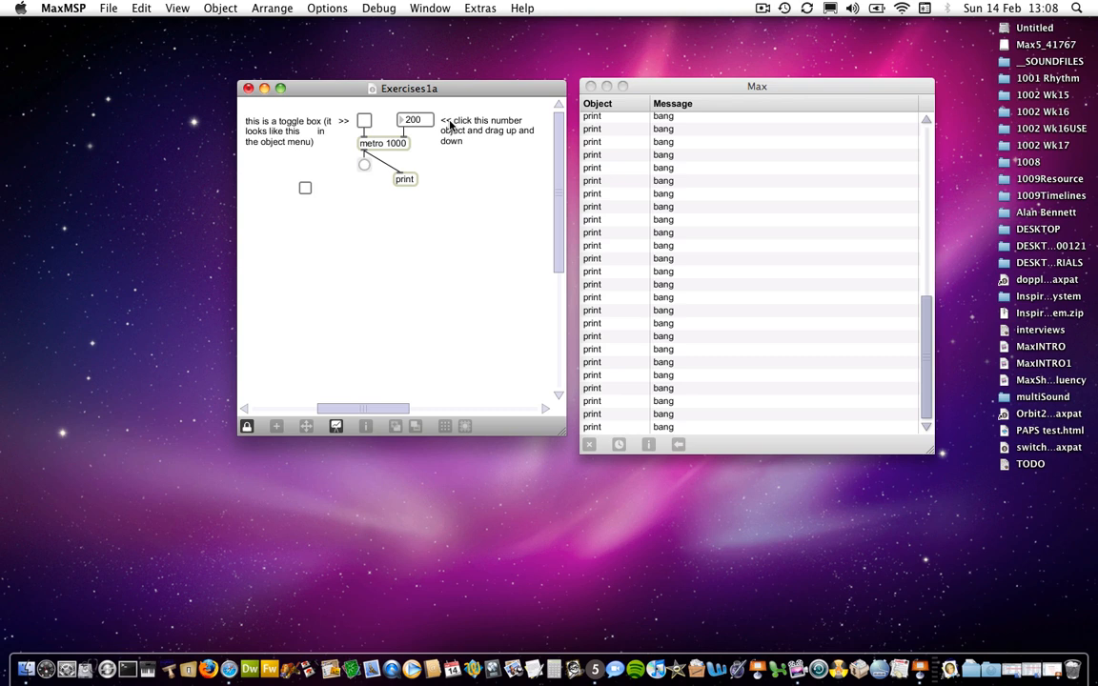
mouse_move(366, 157)
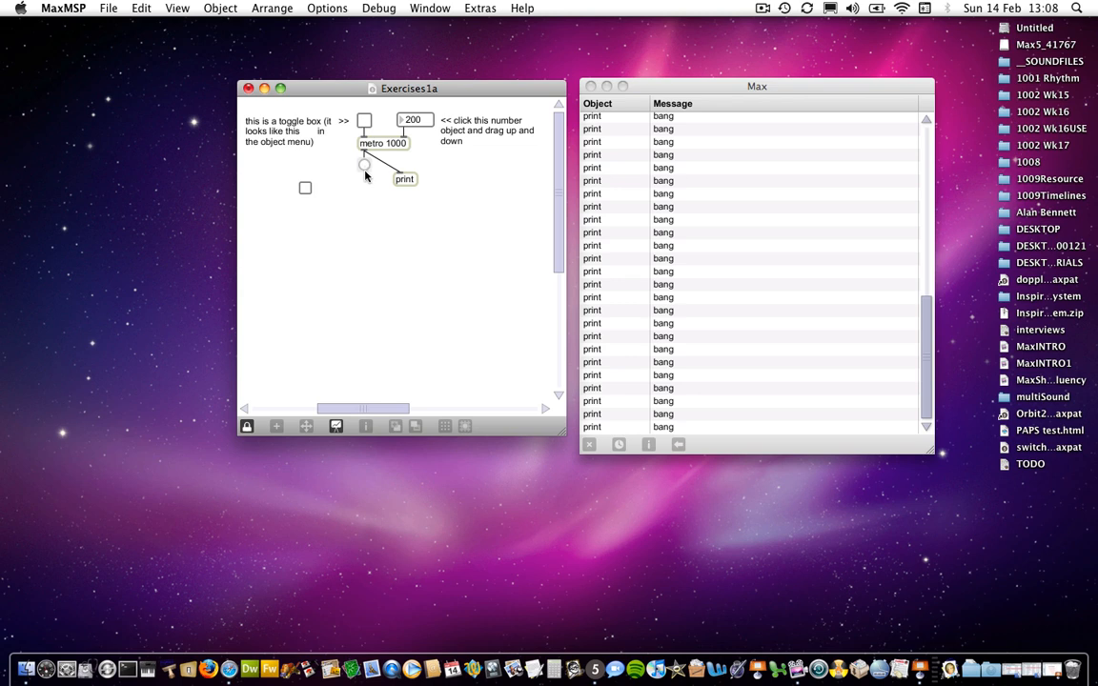
mouse_move(365, 178)
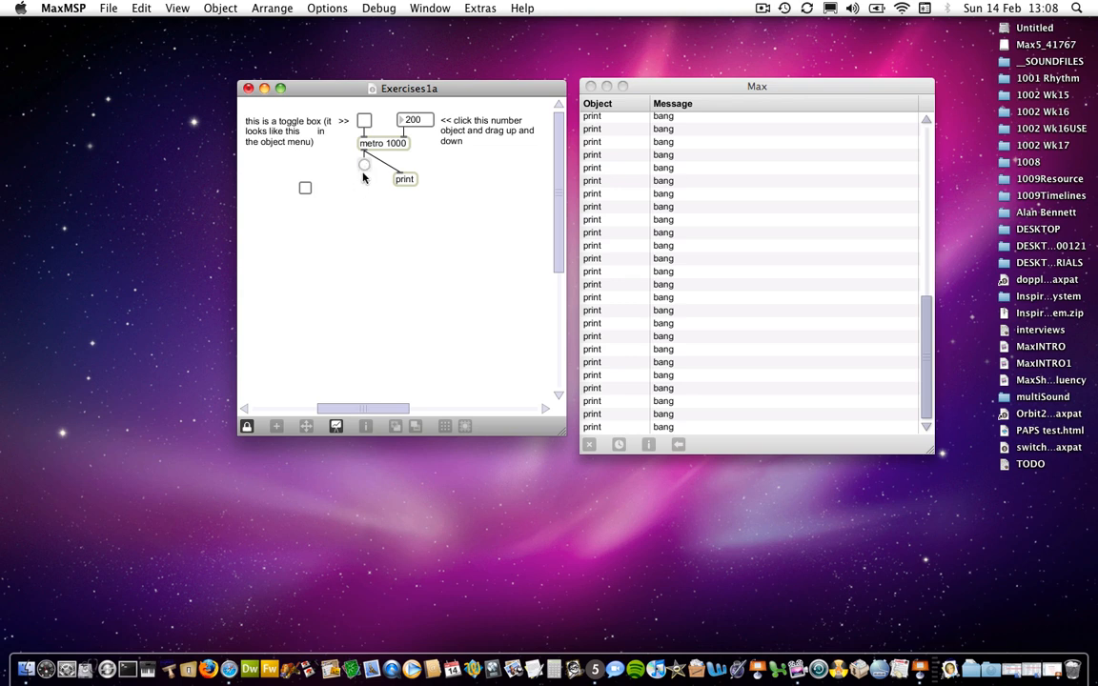
mouse_move(363, 170)
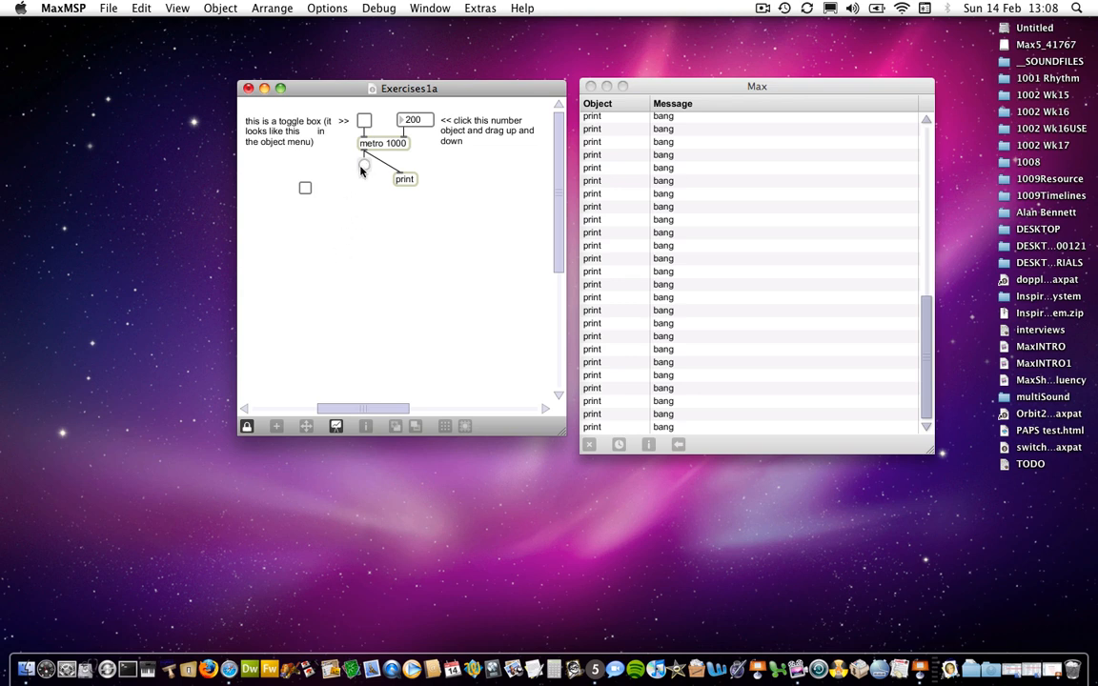
mouse_move(364, 164)
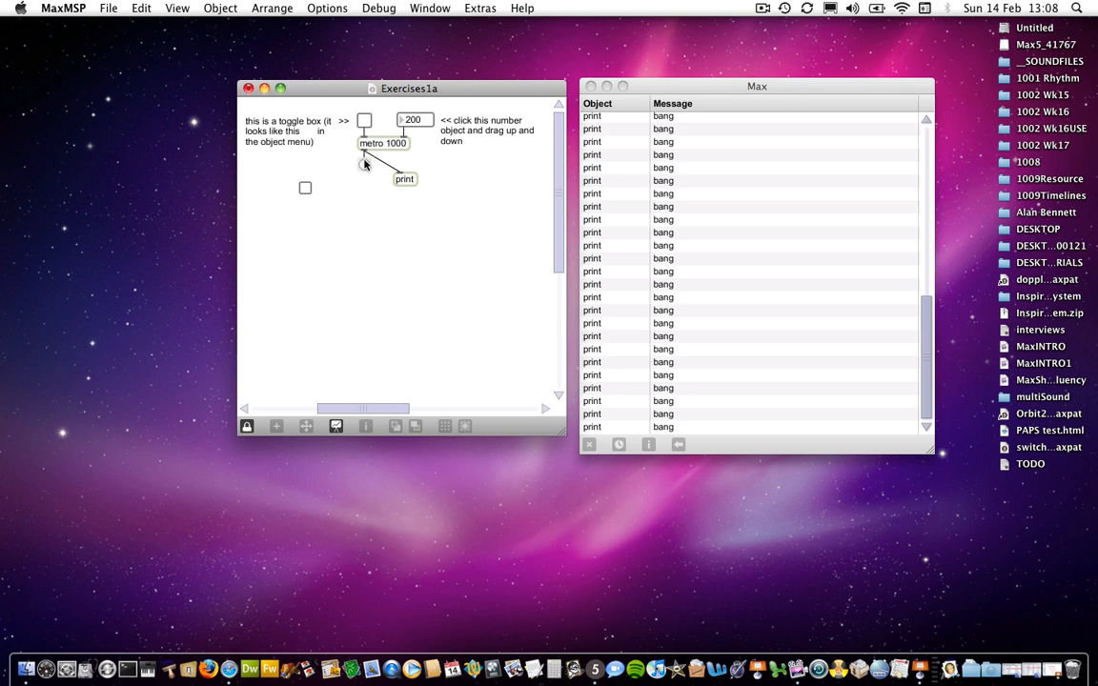
mouse_move(366, 168)
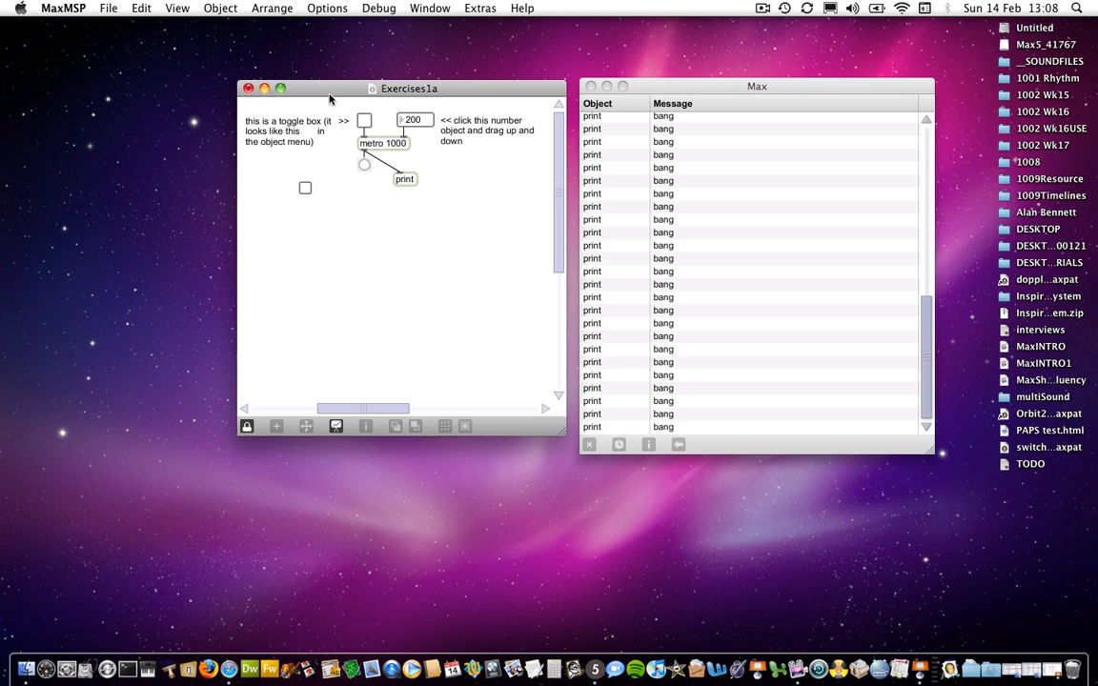
Step: Connect the top toggle's outlet to print, lock the patch, and switch the toggle on to log 1
click(246, 427)
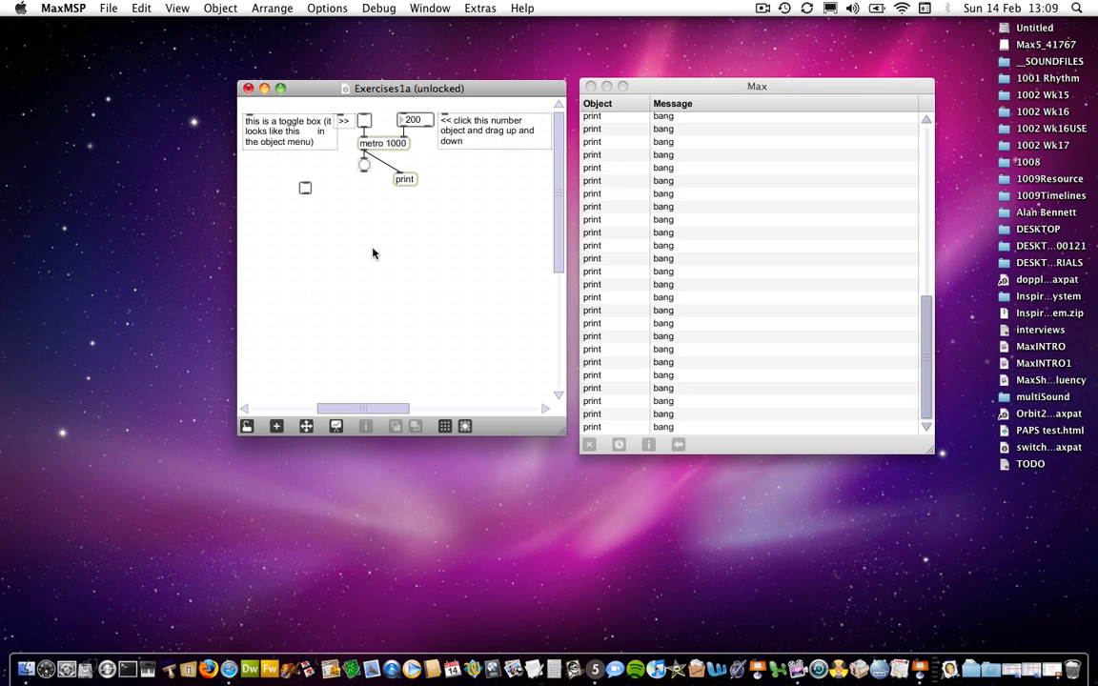
mouse_move(364, 170)
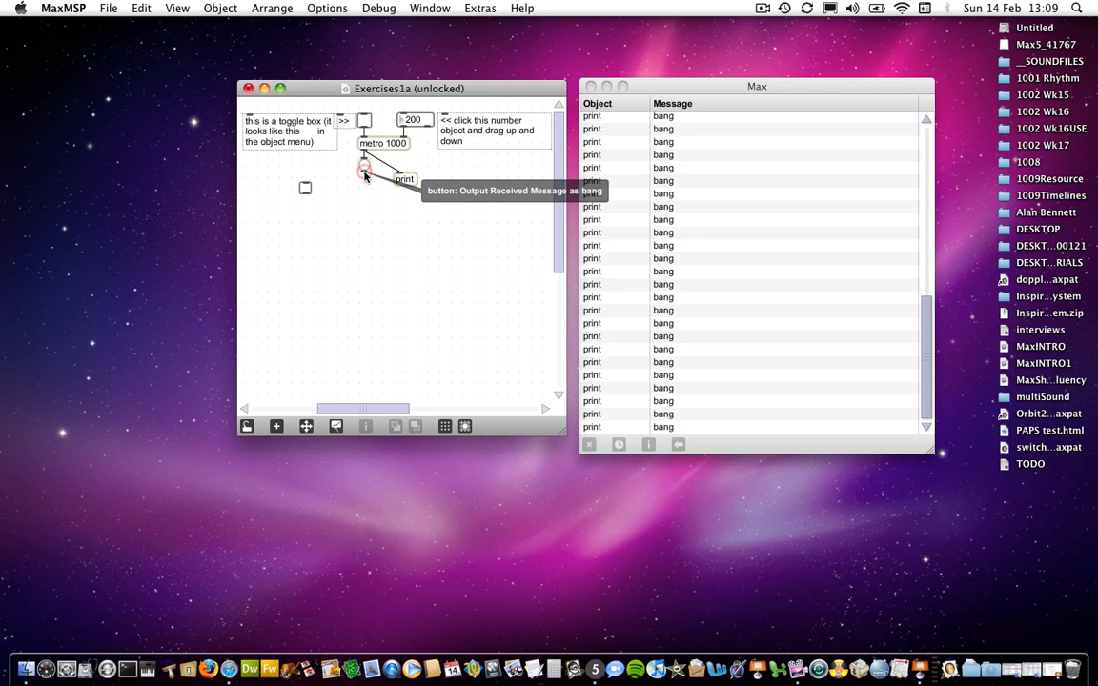
mouse_move(307, 188)
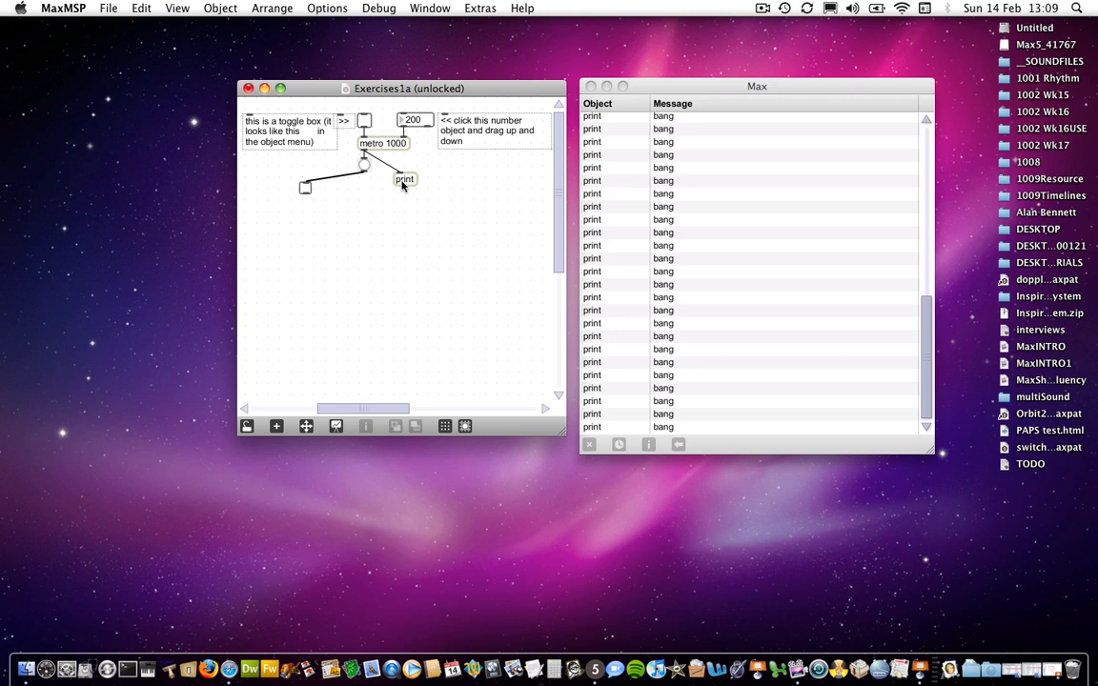
mouse_move(389, 170)
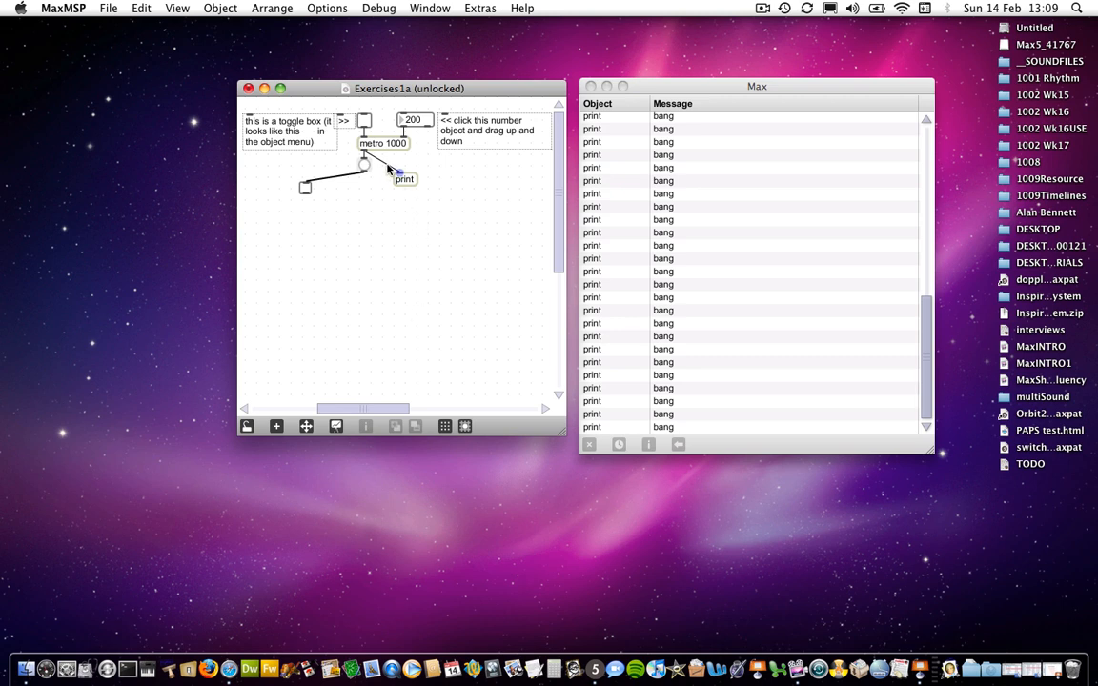
mouse_move(381, 126)
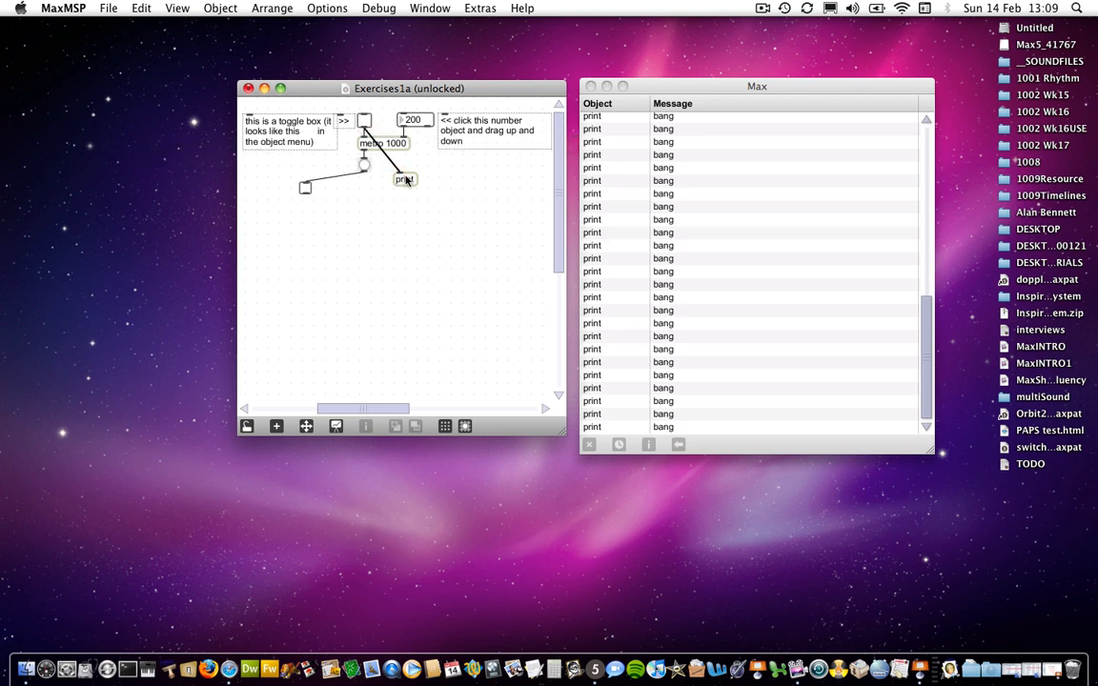
click(246, 427)
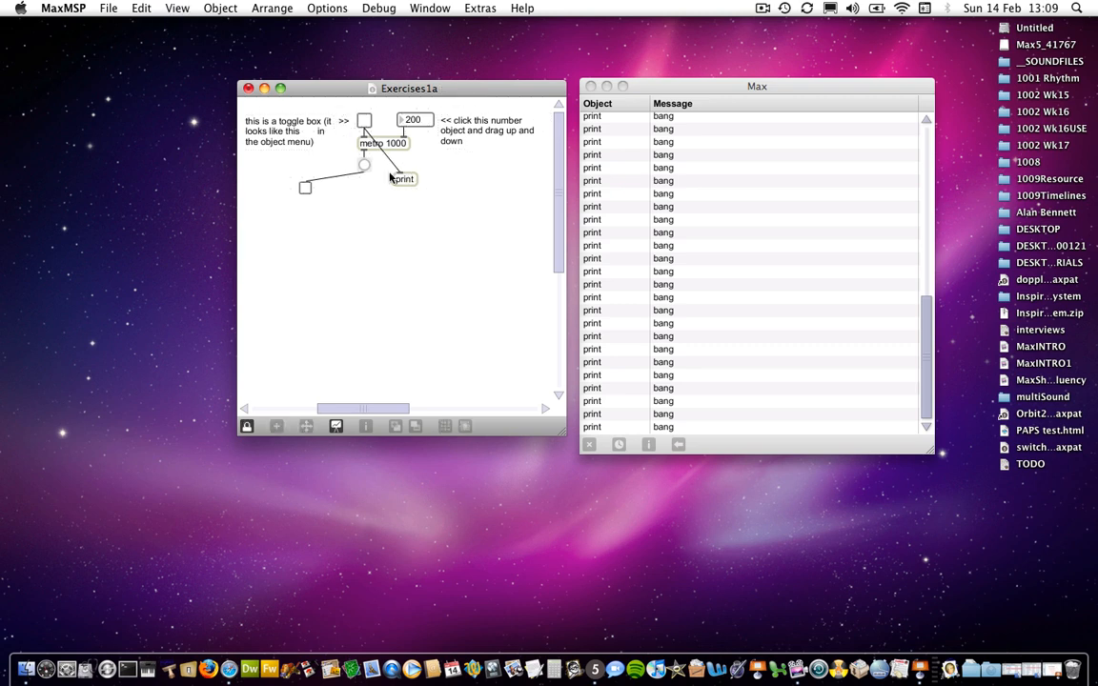
click(364, 122)
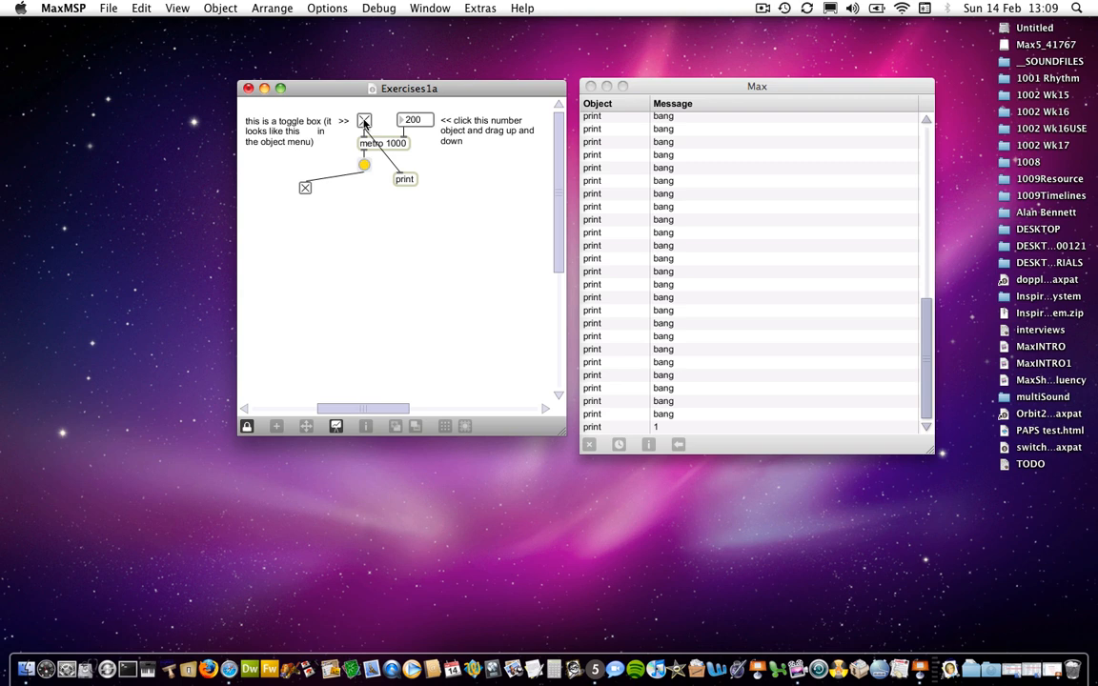
Step: Switch the top toggle off so print logs 0 after the 1
click(364, 120)
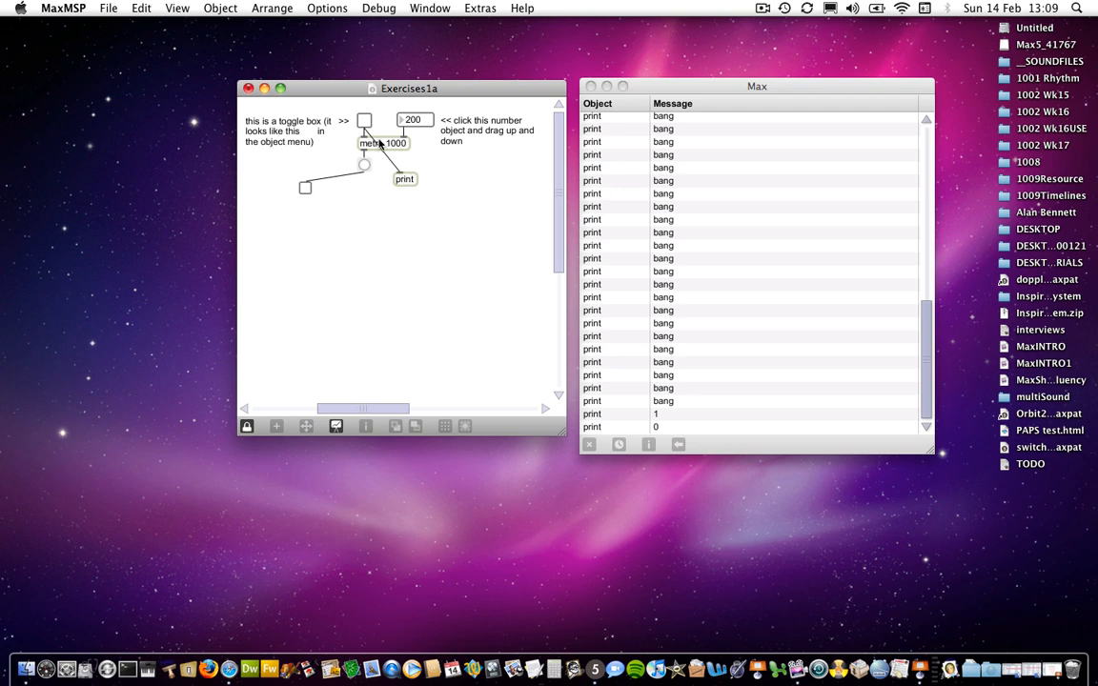
mouse_move(370, 233)
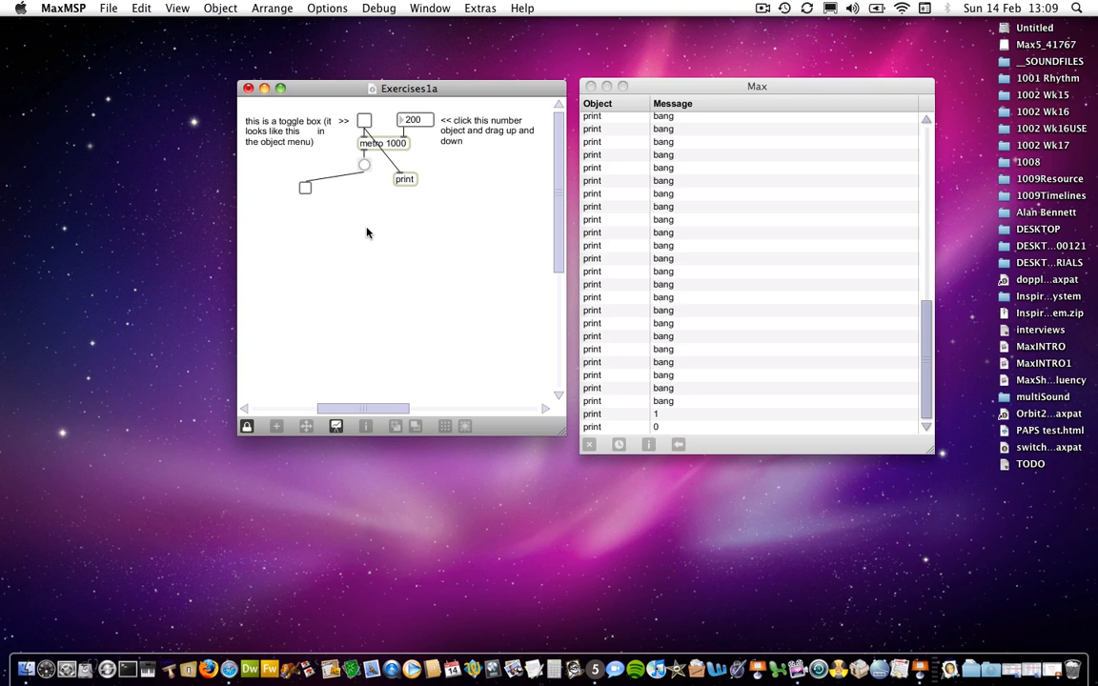
mouse_move(397, 194)
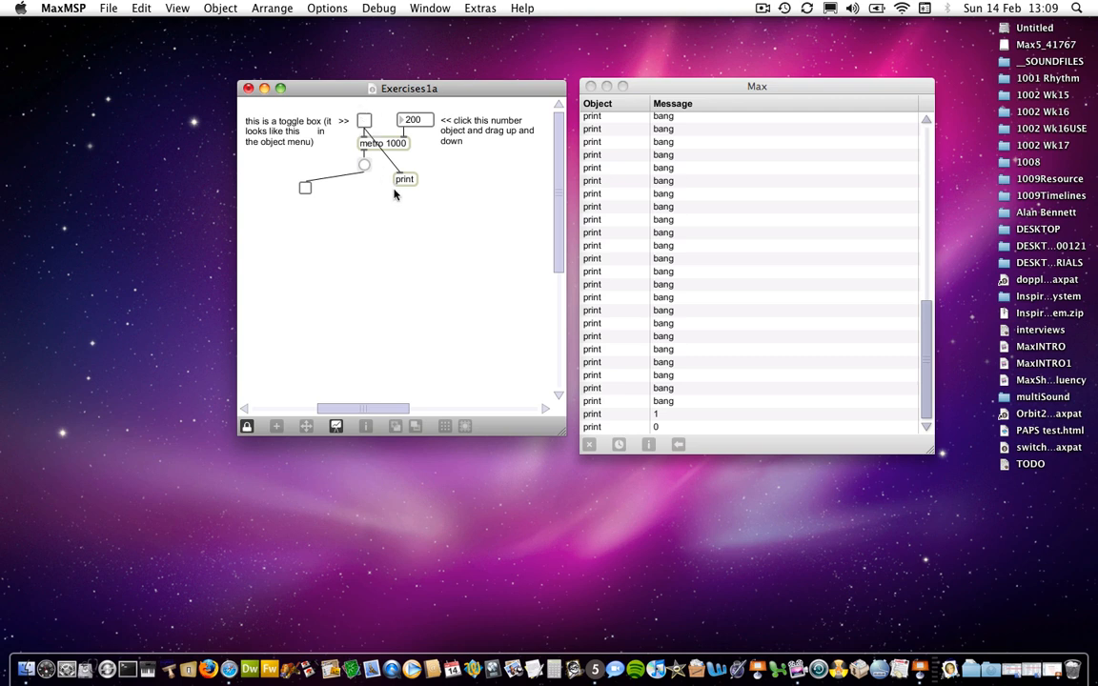
mouse_move(403, 183)
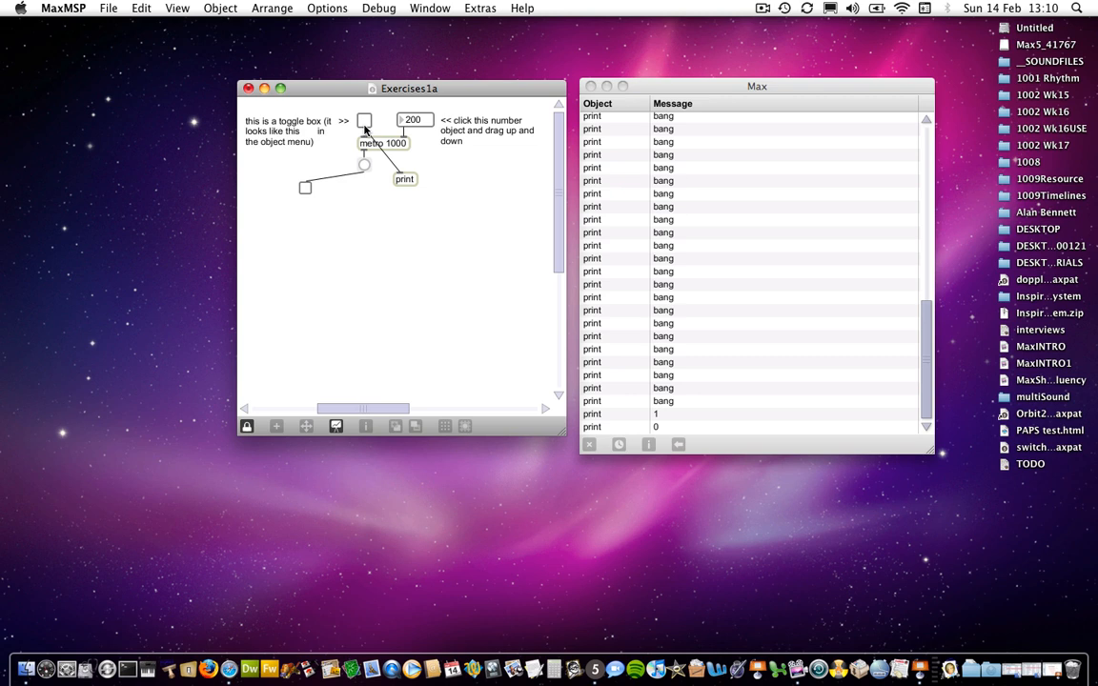
mouse_move(408, 183)
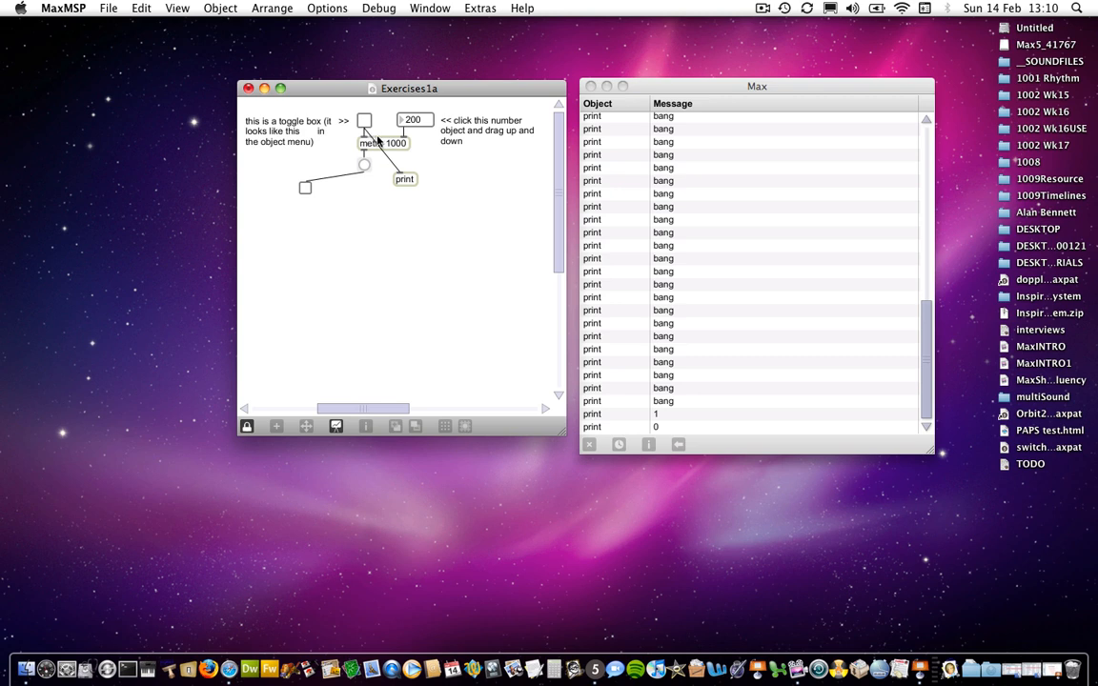
Step: Unlock the patch and select the toggle-to-print patch cord for deletion
click(246, 427)
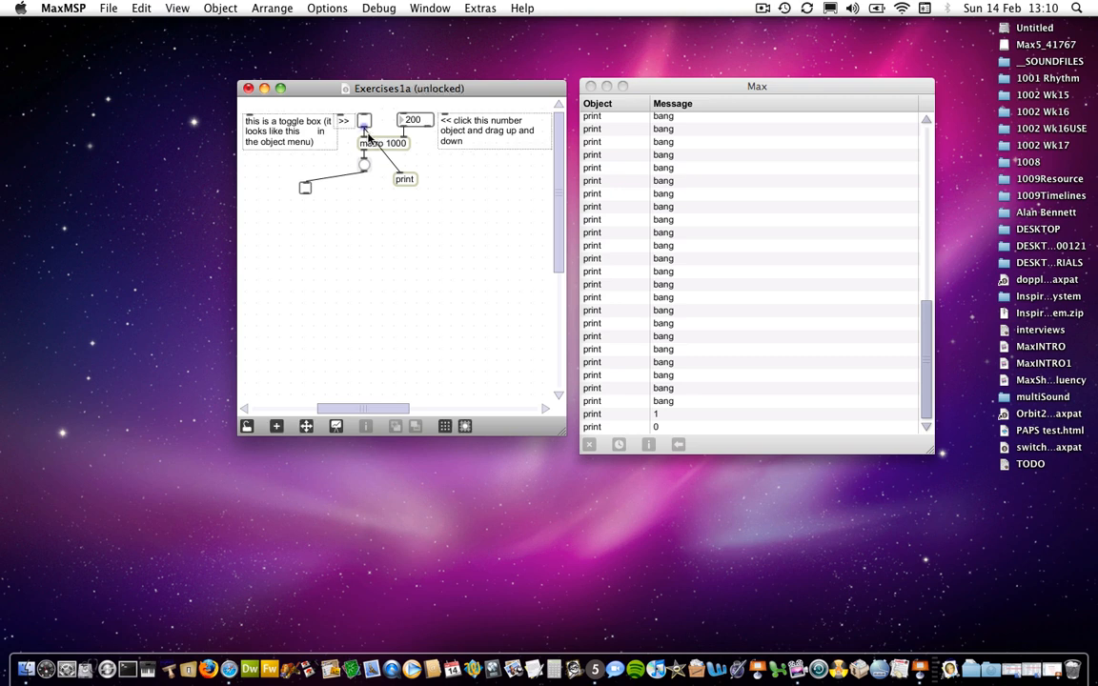
click(365, 122)
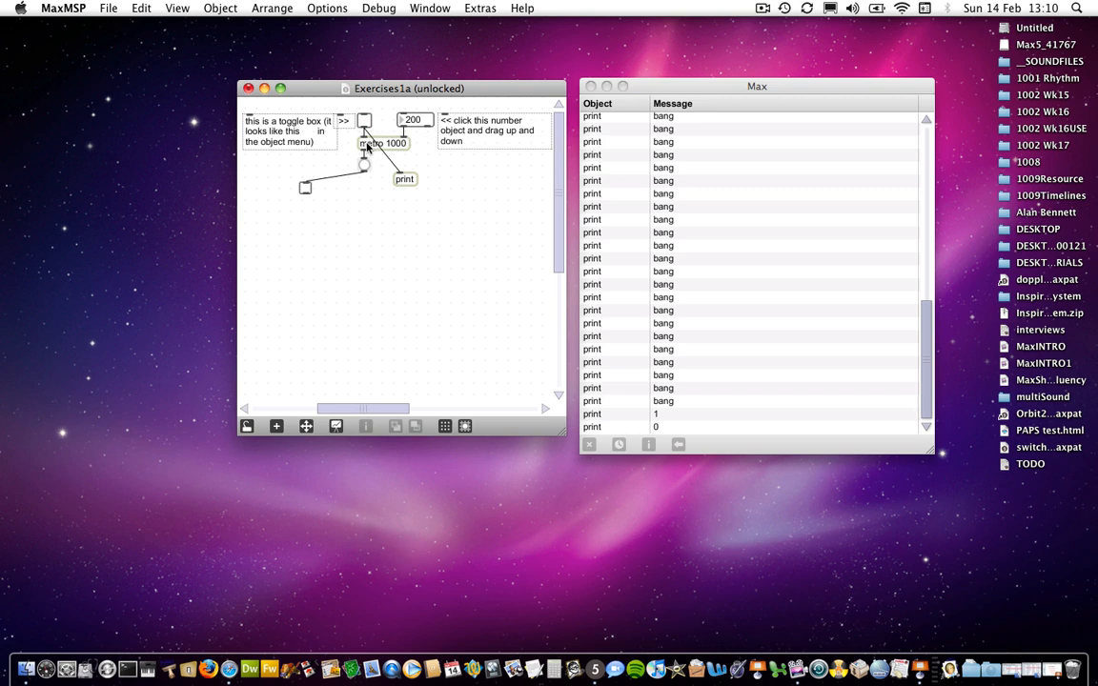
mouse_move(370, 149)
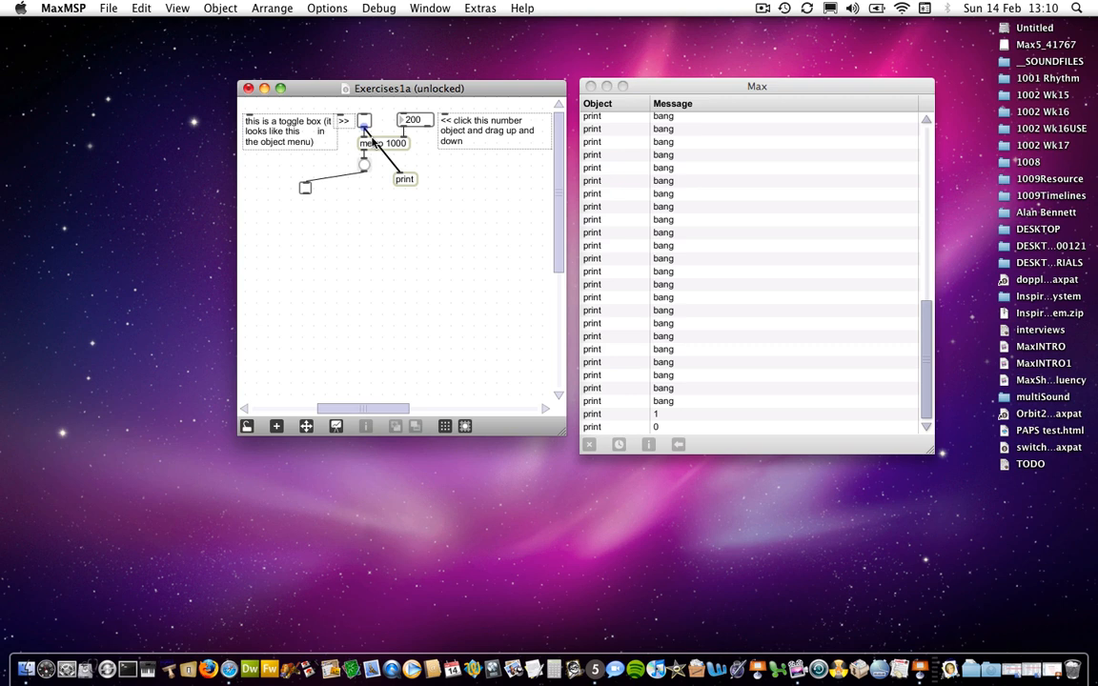
mouse_move(372, 143)
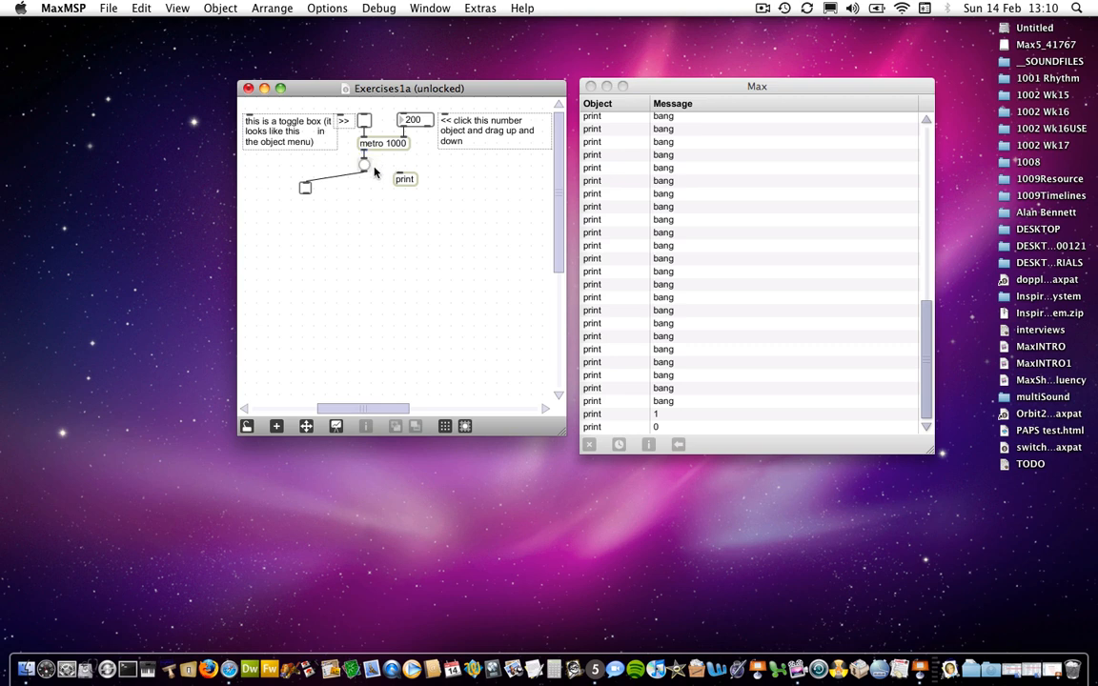
mouse_move(405, 179)
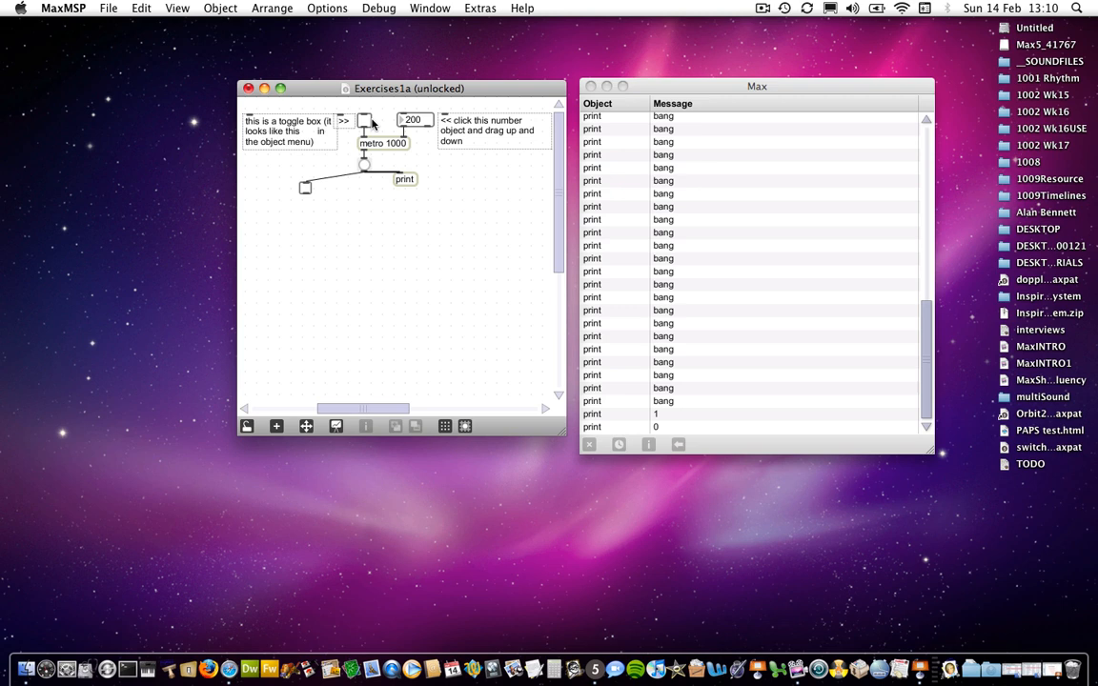
Step: Lock the patch and start the metronome so the Max window logs fresh bangs
click(246, 427)
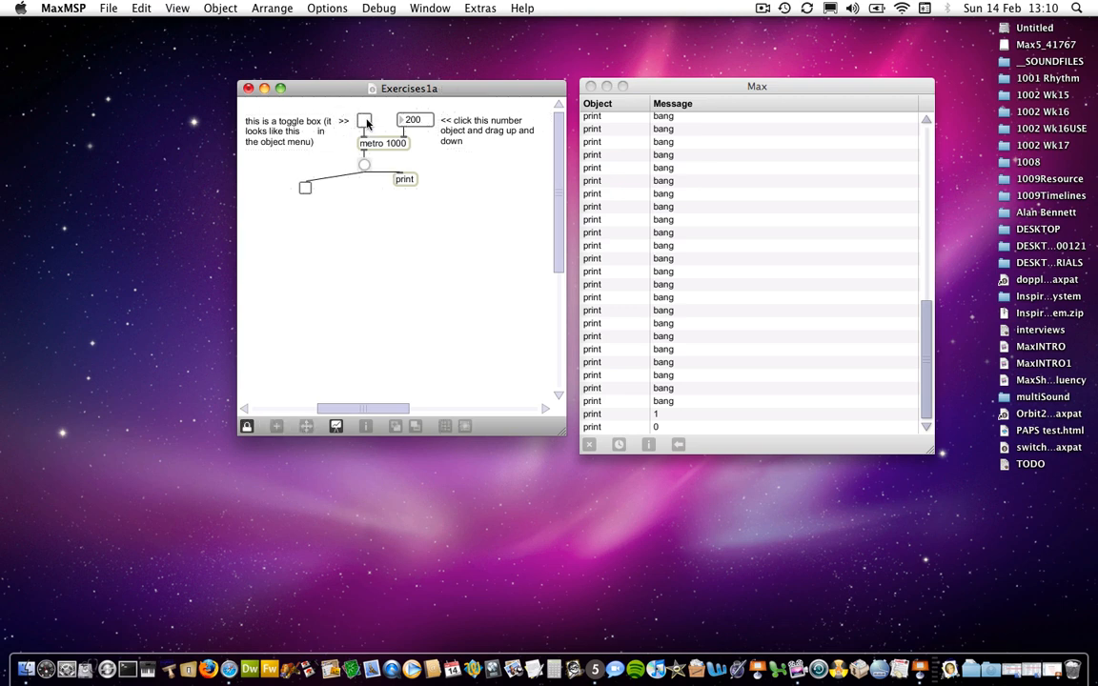
click(366, 122)
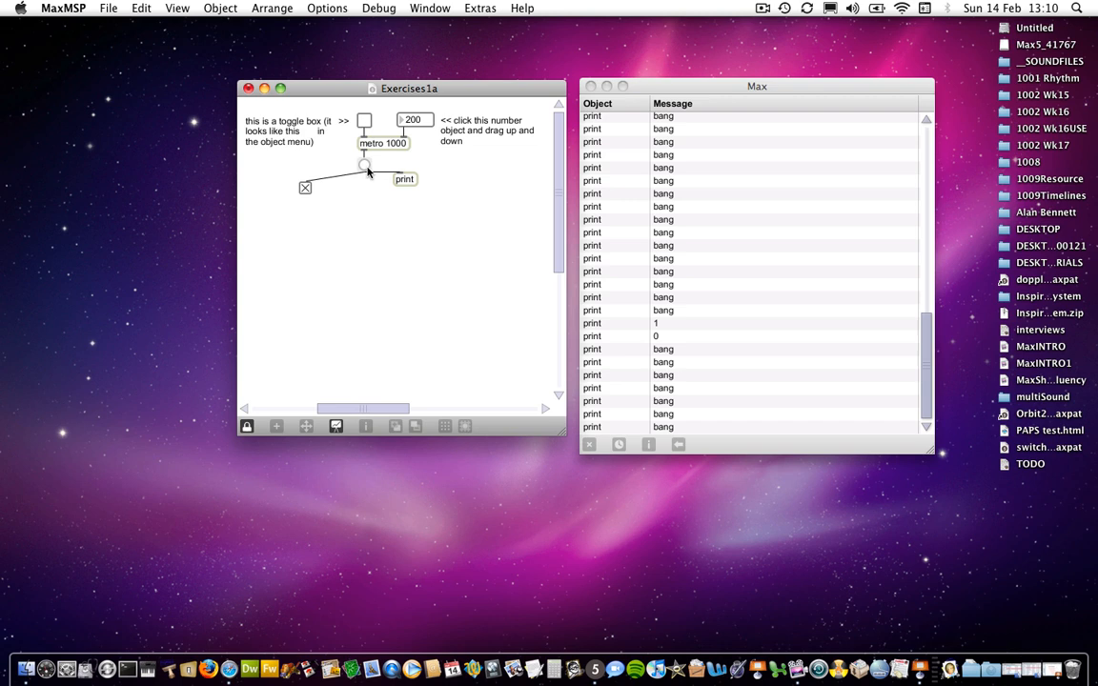
mouse_move(404, 179)
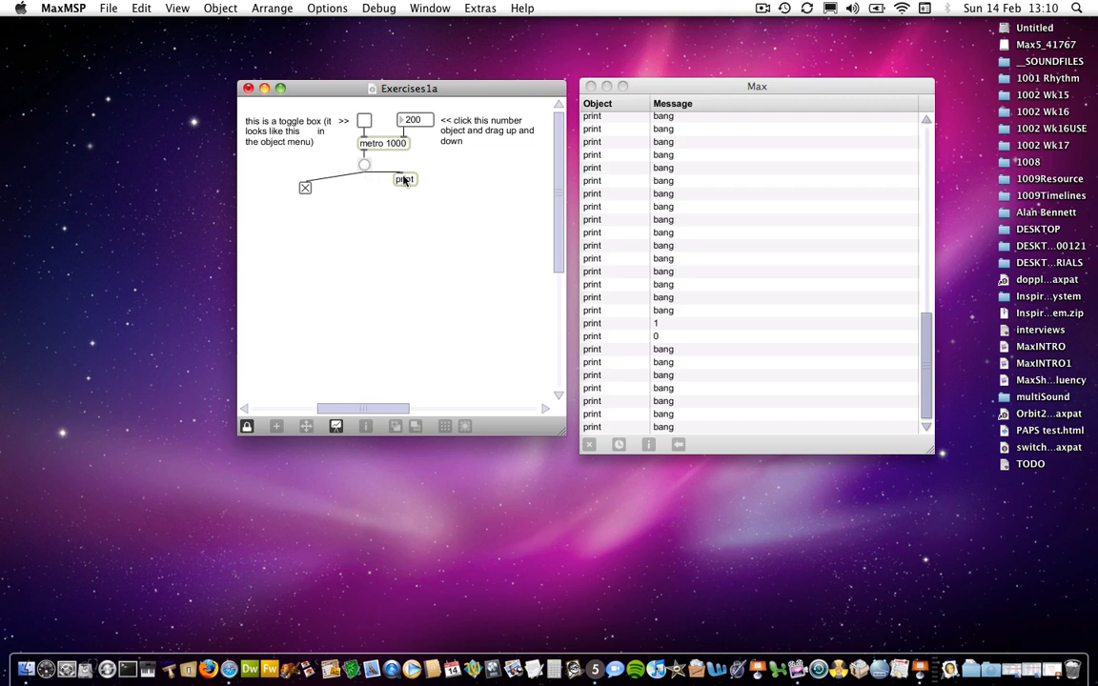
mouse_move(389, 173)
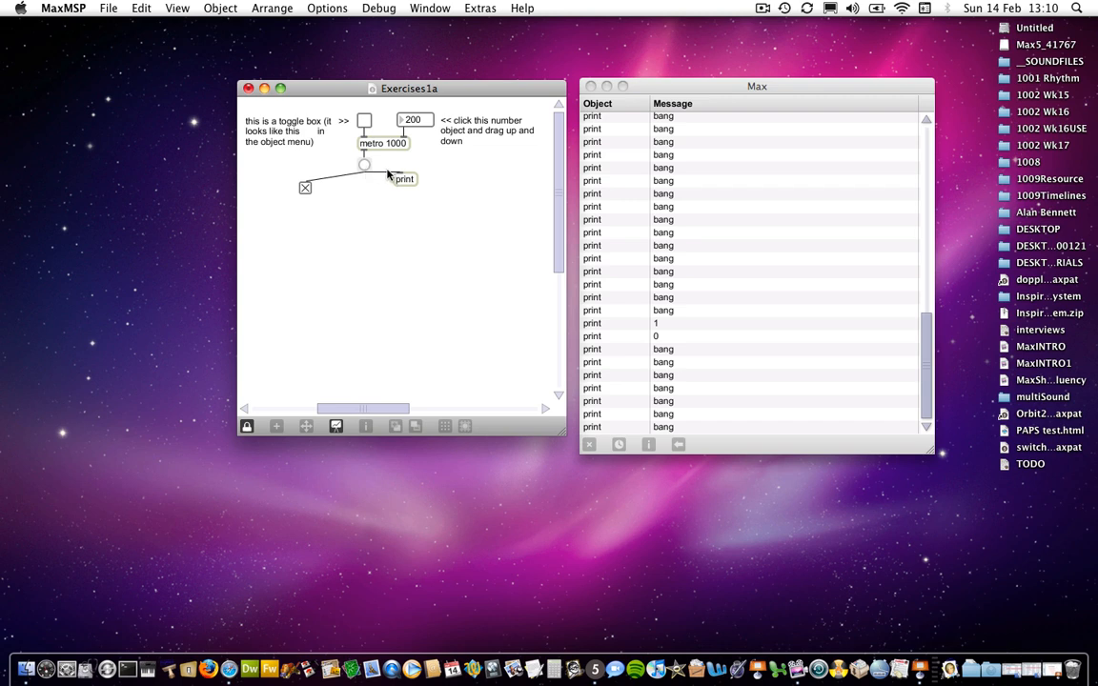
Step: Rewire print to the lower toggle, lock, then run and stop the metro to log alternating 1s and 0s
click(246, 428)
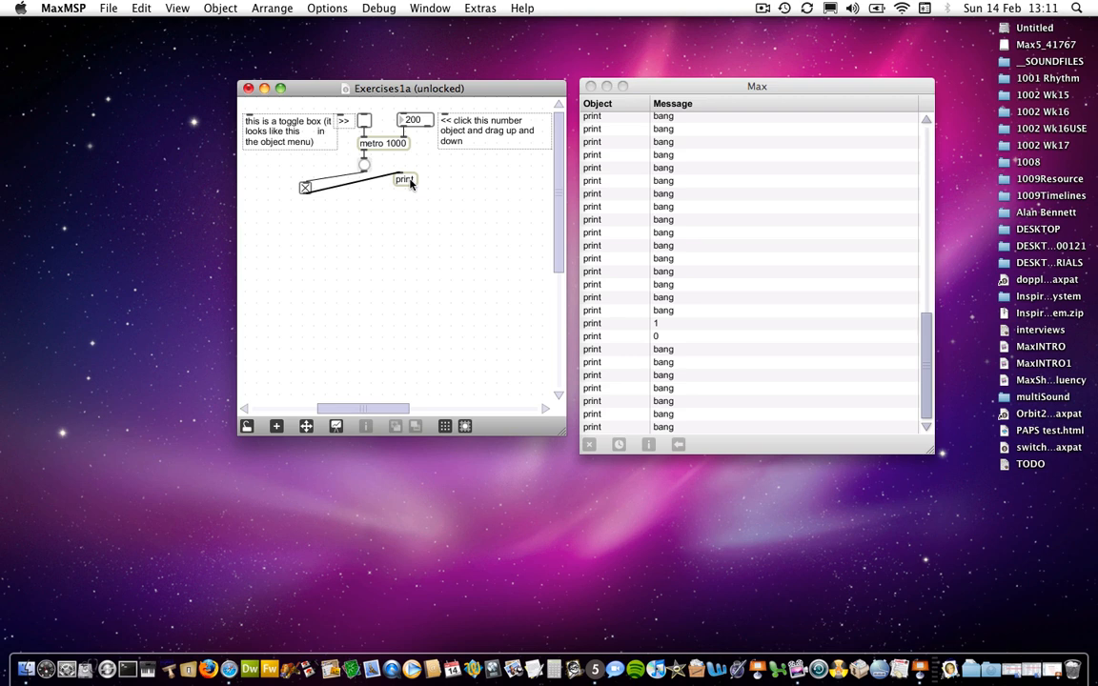
click(246, 427)
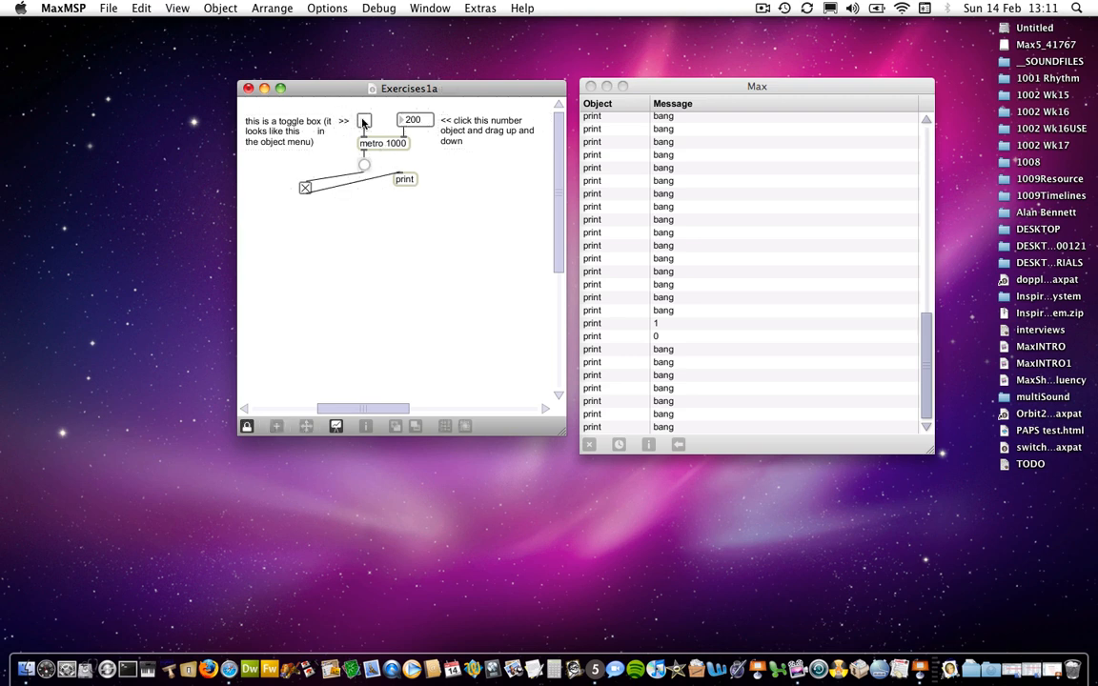
click(362, 120)
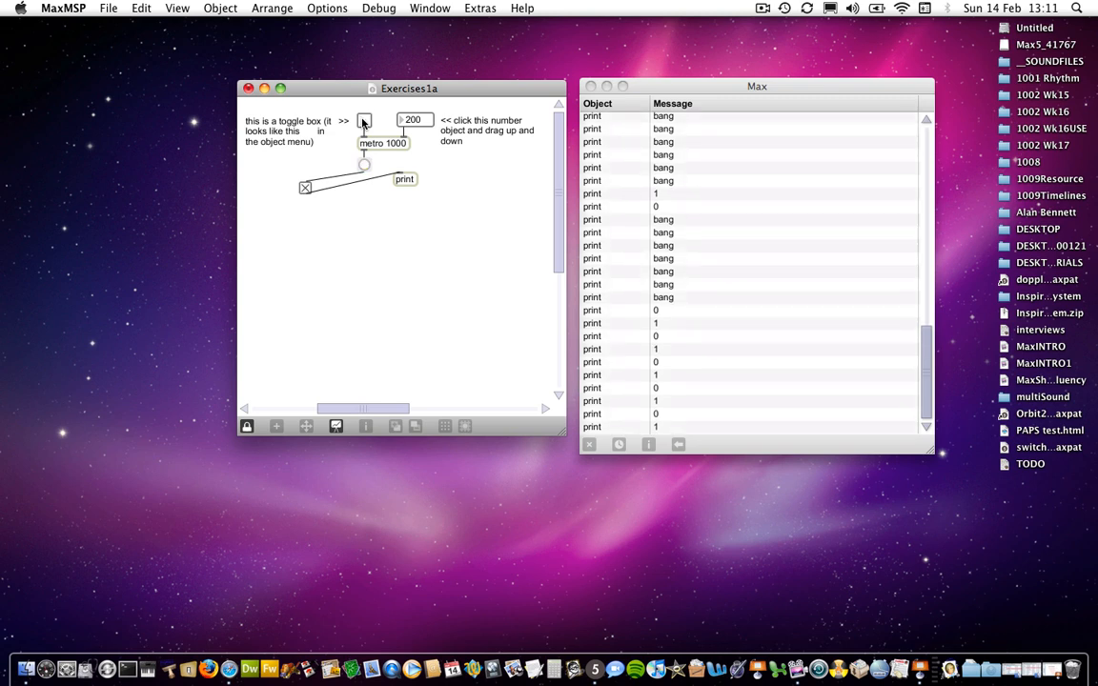
click(364, 120)
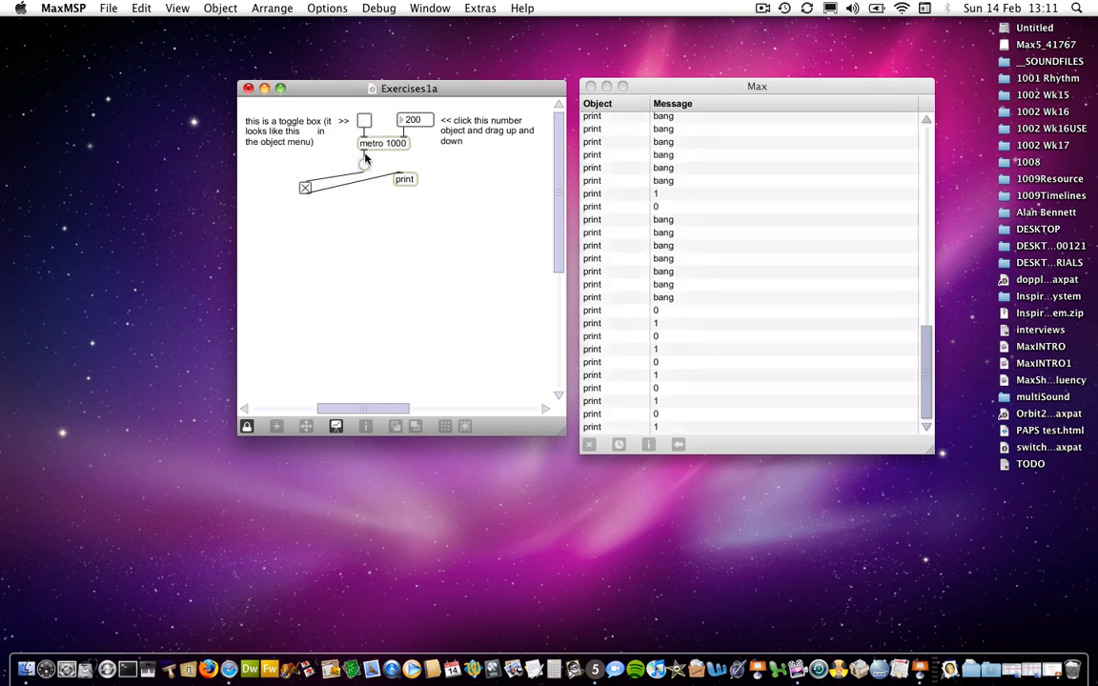